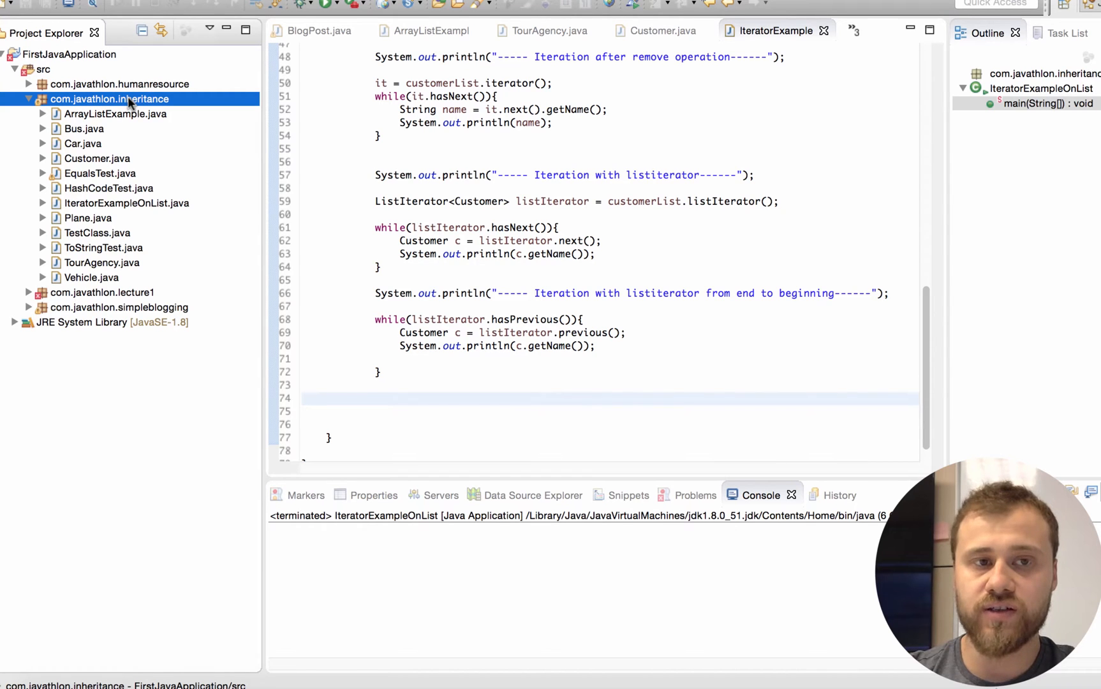
Step: Create class HashMapExample in com.javathlon.inheritance with 'public static void main' ticked
right_click(130, 99)
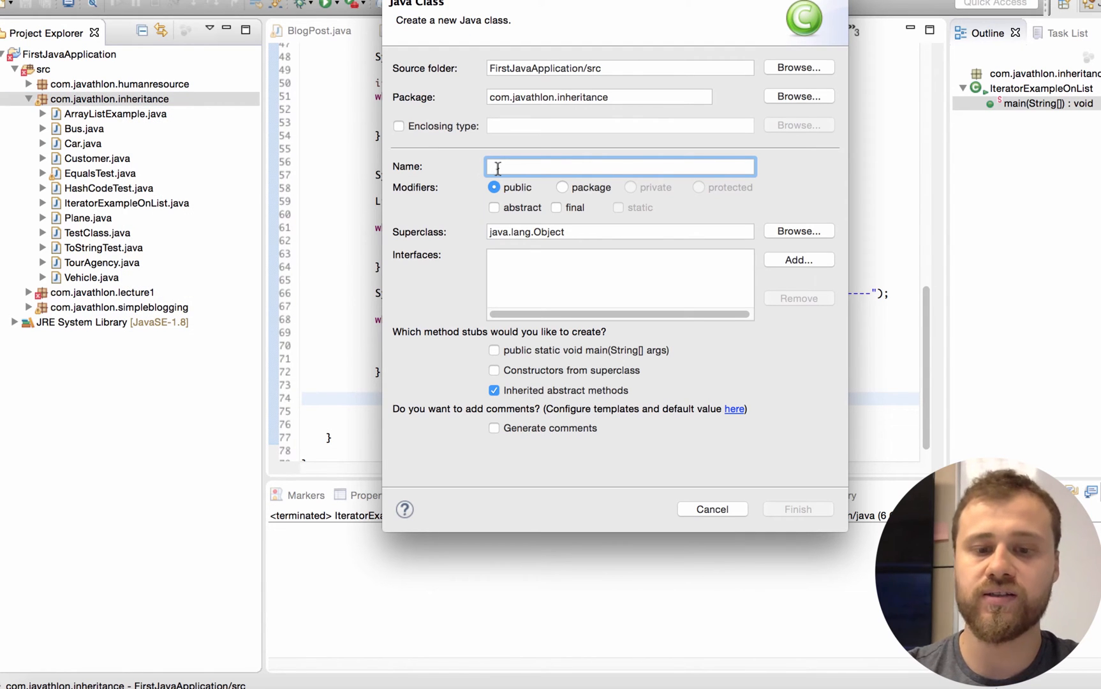
type("Hash")
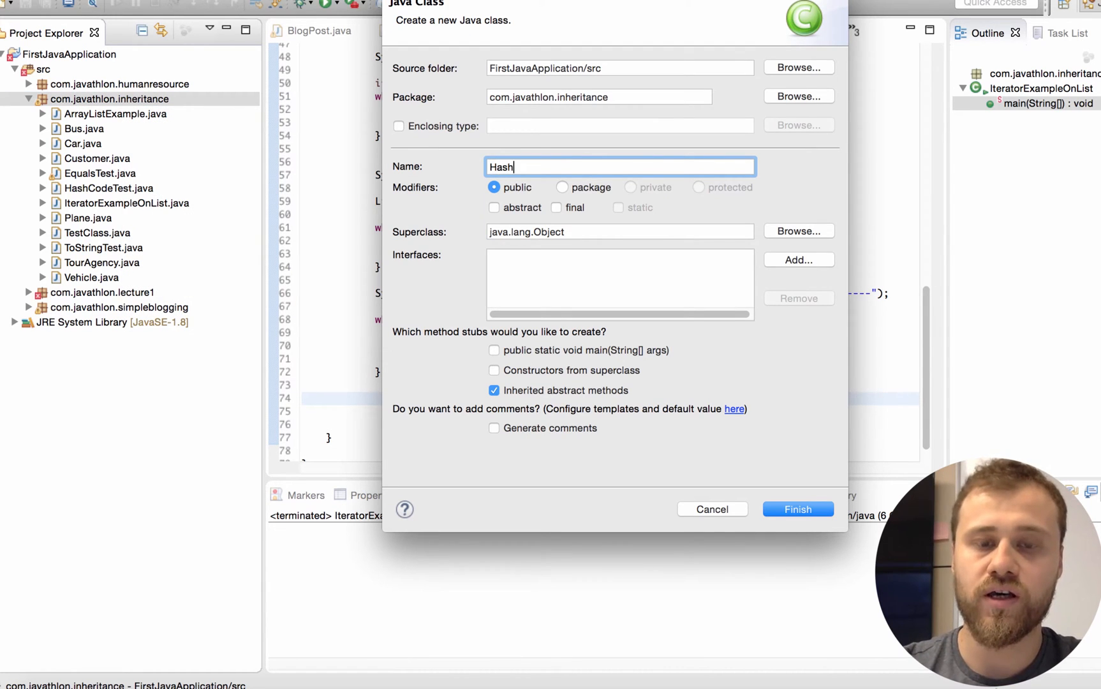
type("MapEx")
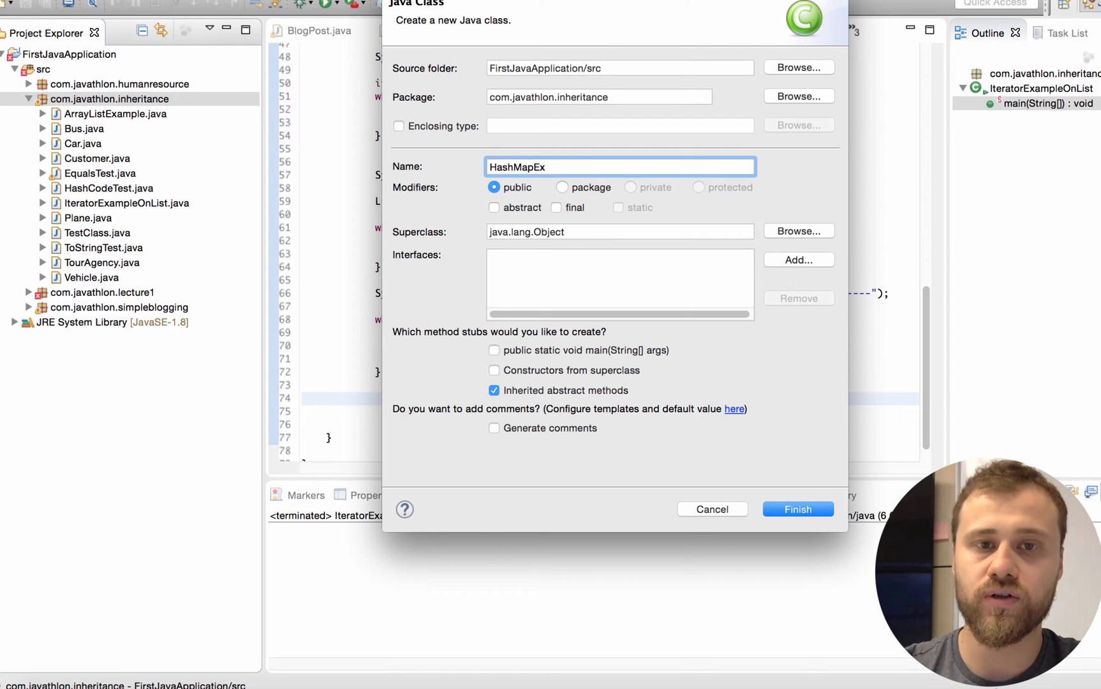
type("ample")
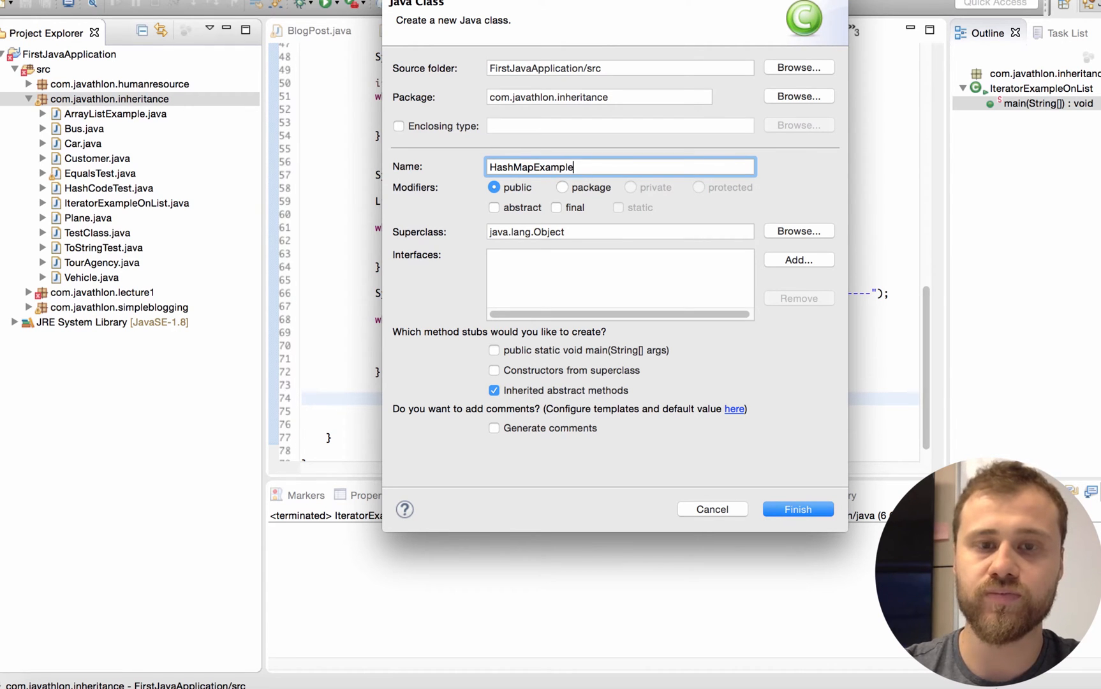
left_click(493, 350)
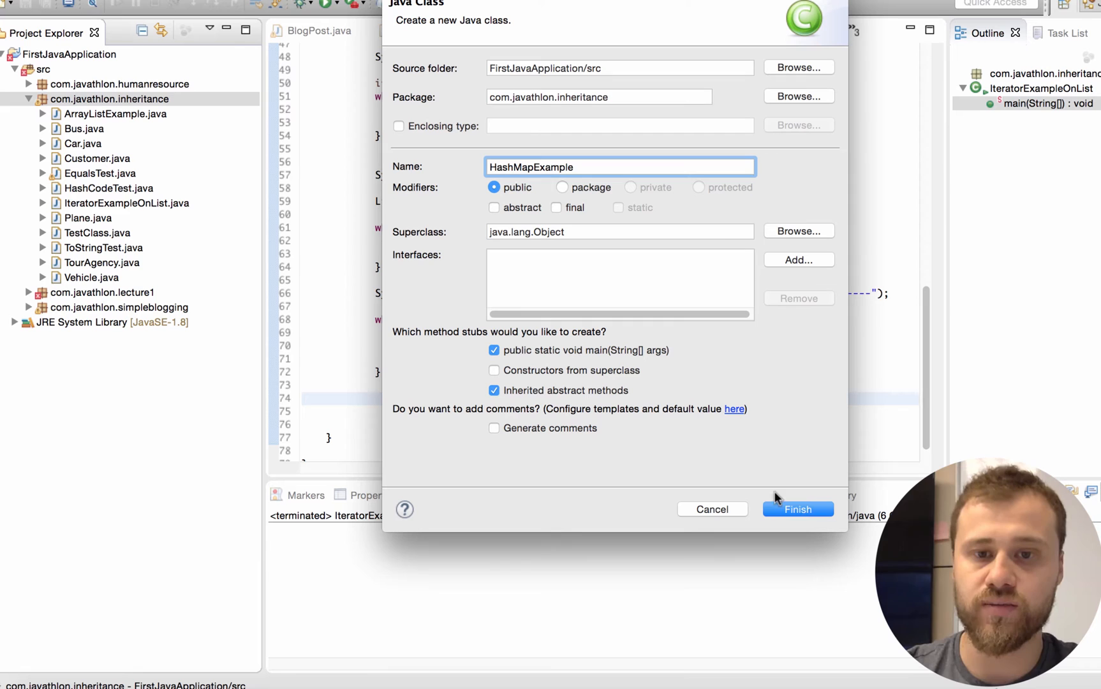
left_click(798, 509)
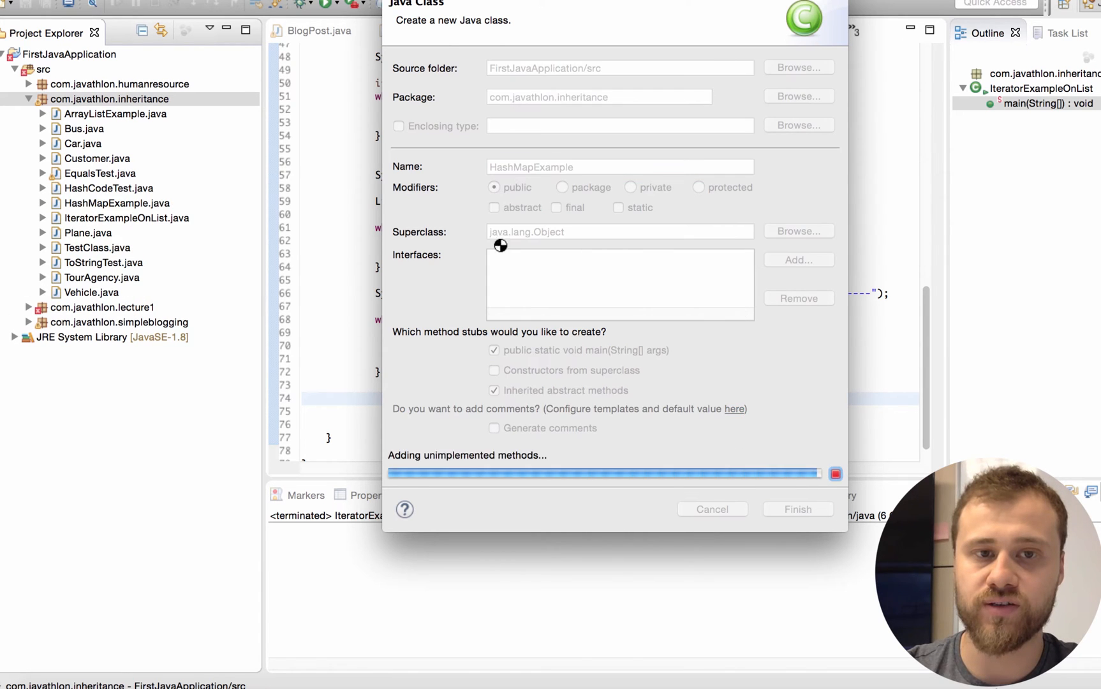
left_click(797, 509)
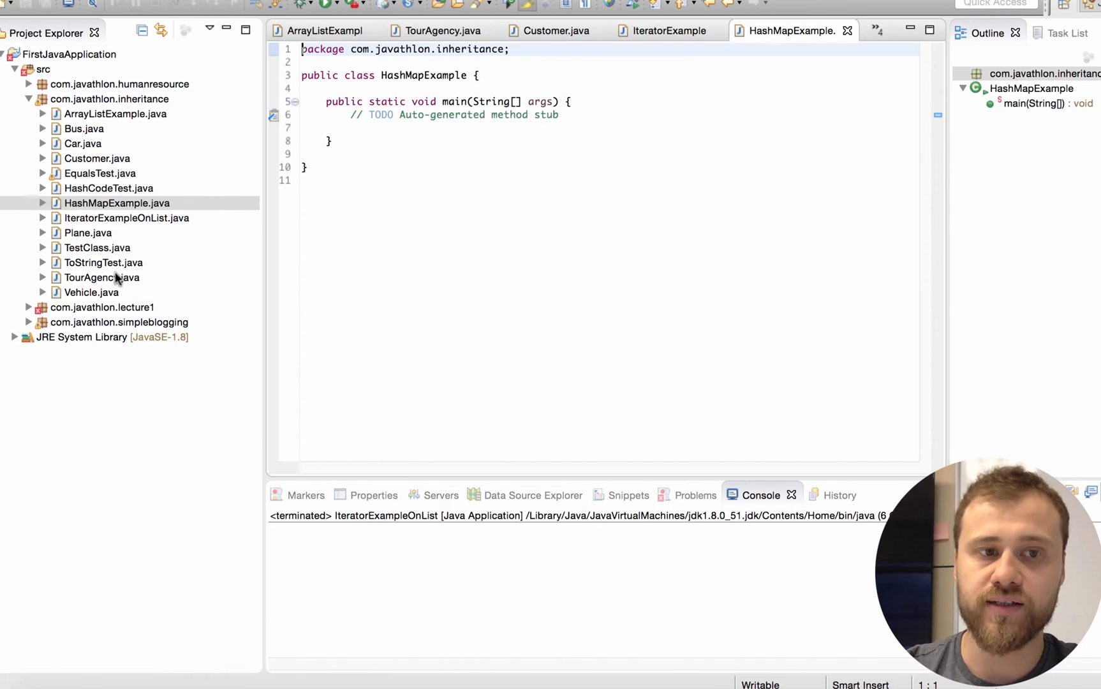
Step: Copy the five Customer lines from TourAgency into main and declare map = new HashMap()
left_click(444, 30)
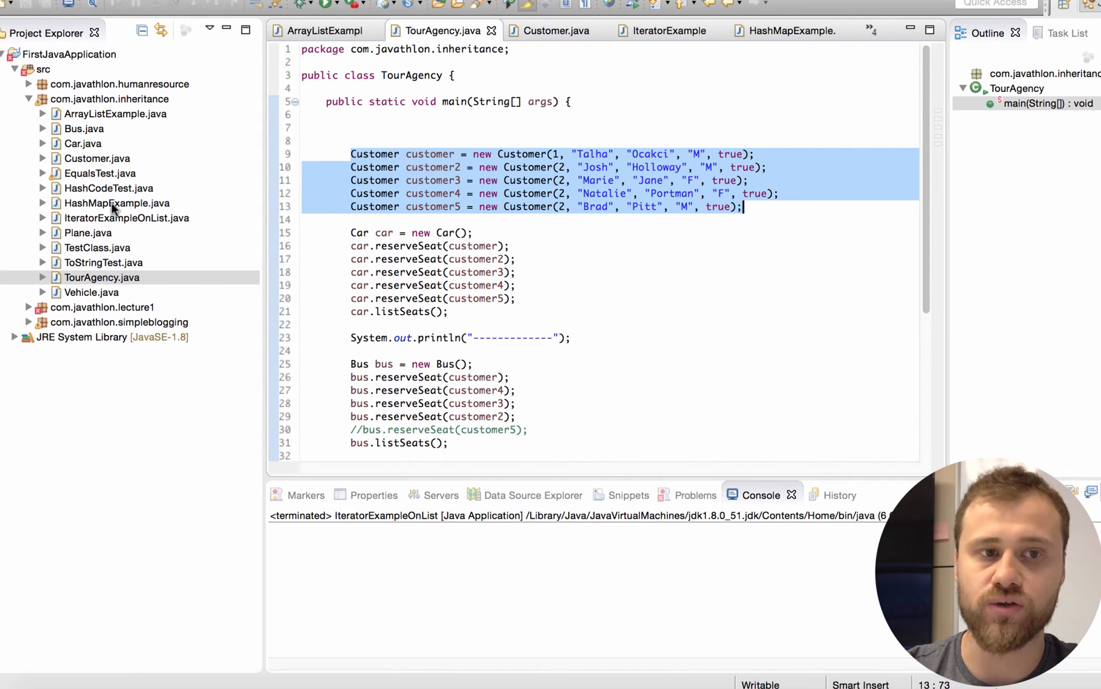
left_click(788, 30)
type("Map map =")
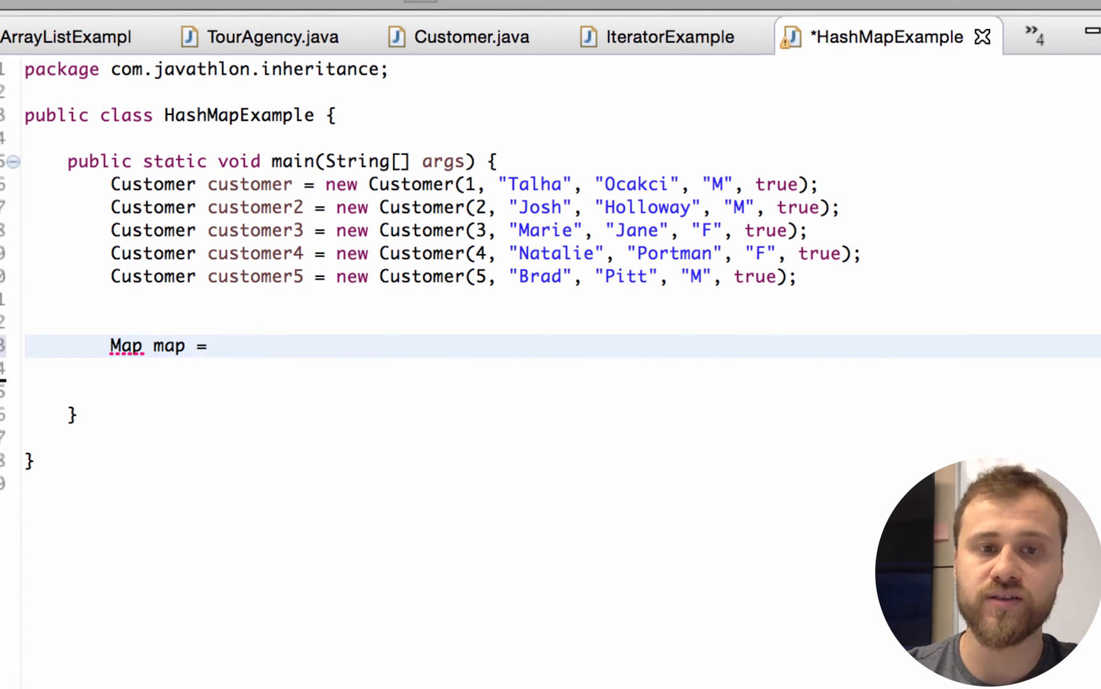
type("new")
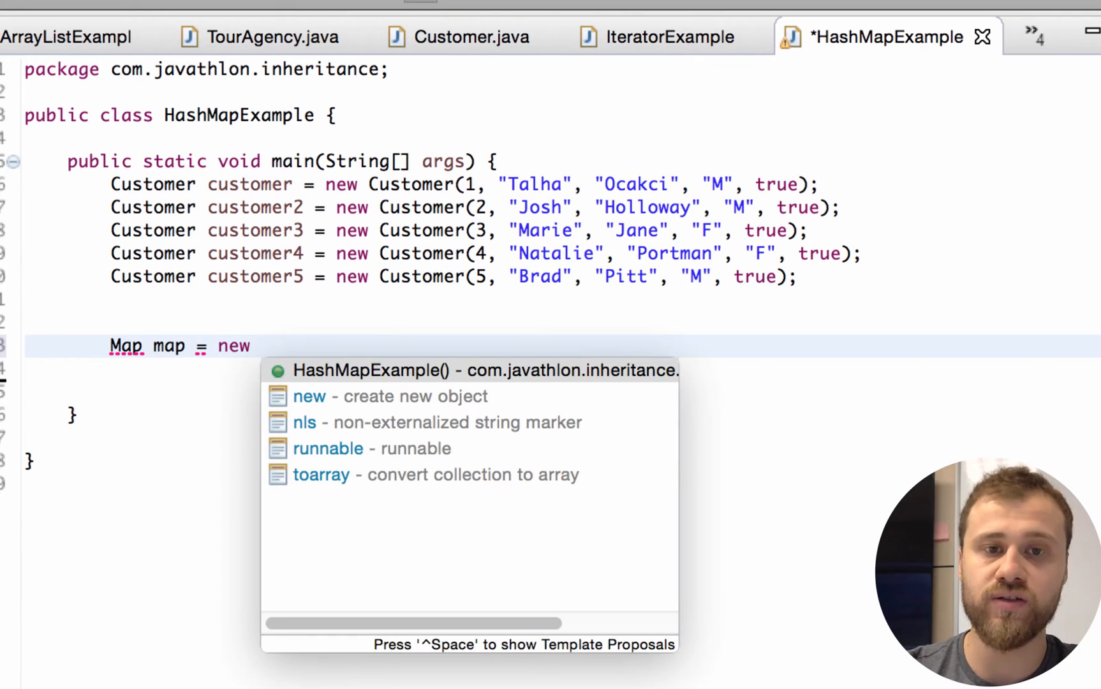
type("HashMap();")
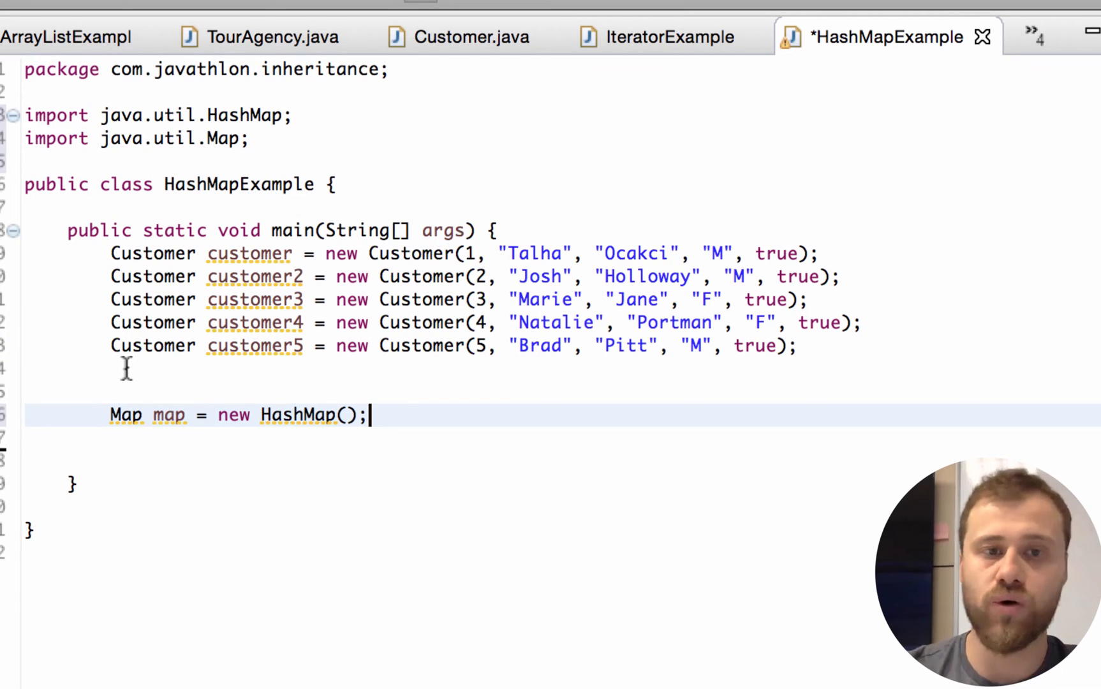
Step: Add map.put(customer.getName(), customer); below the map declaration and save
key("Enter")
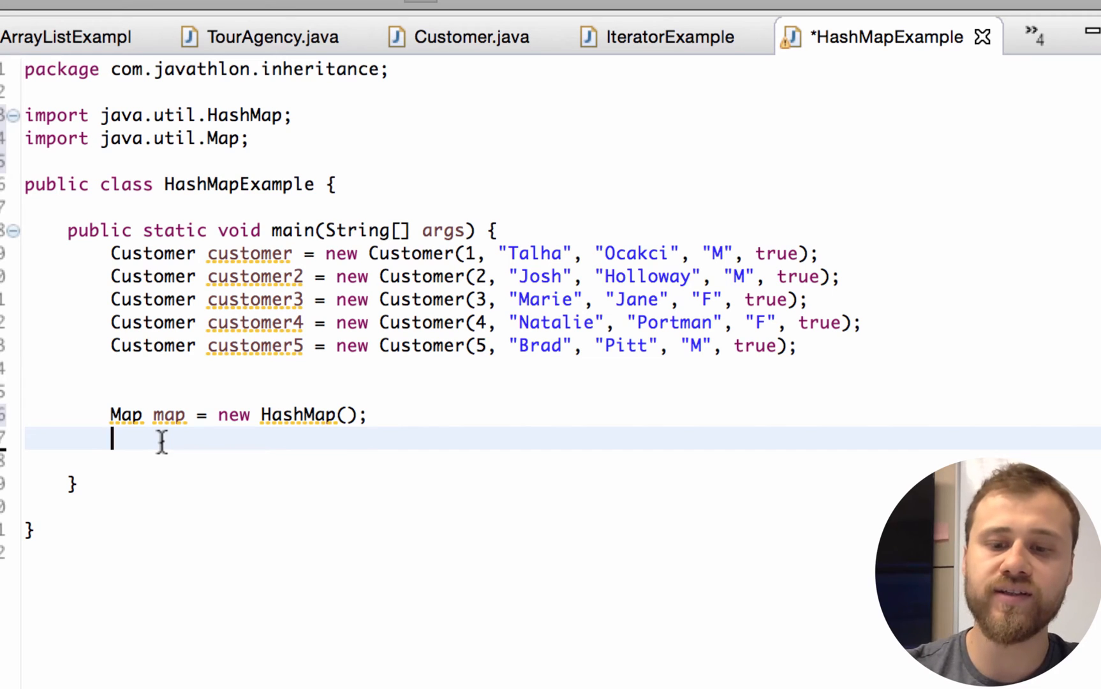
type("map.")
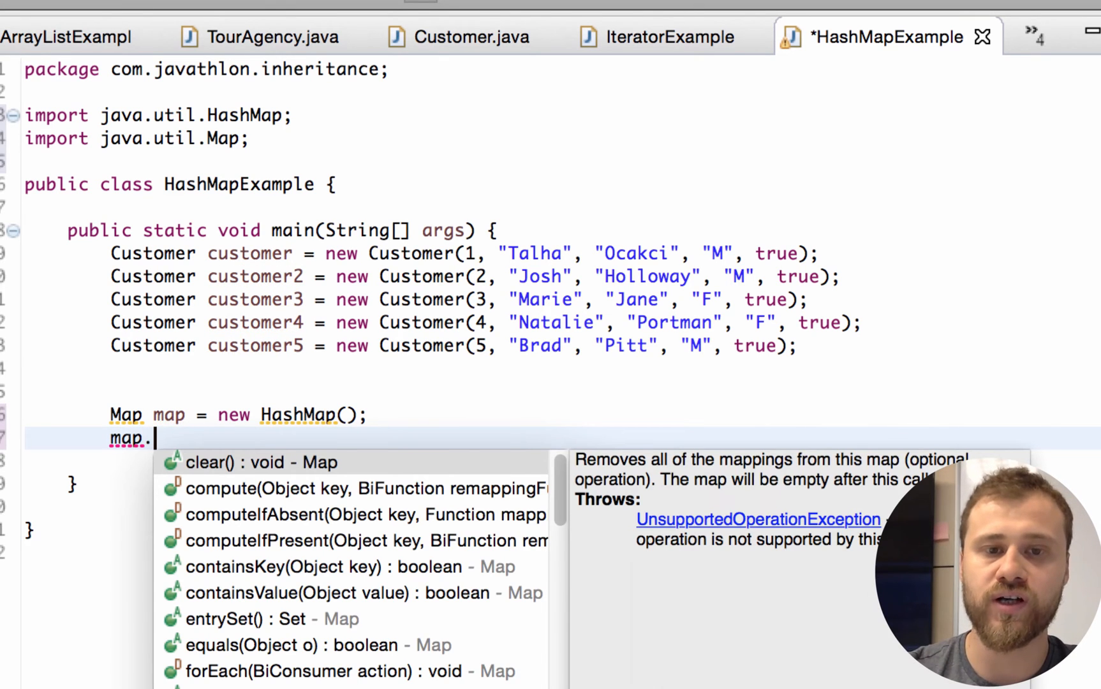
type("put(key, value")
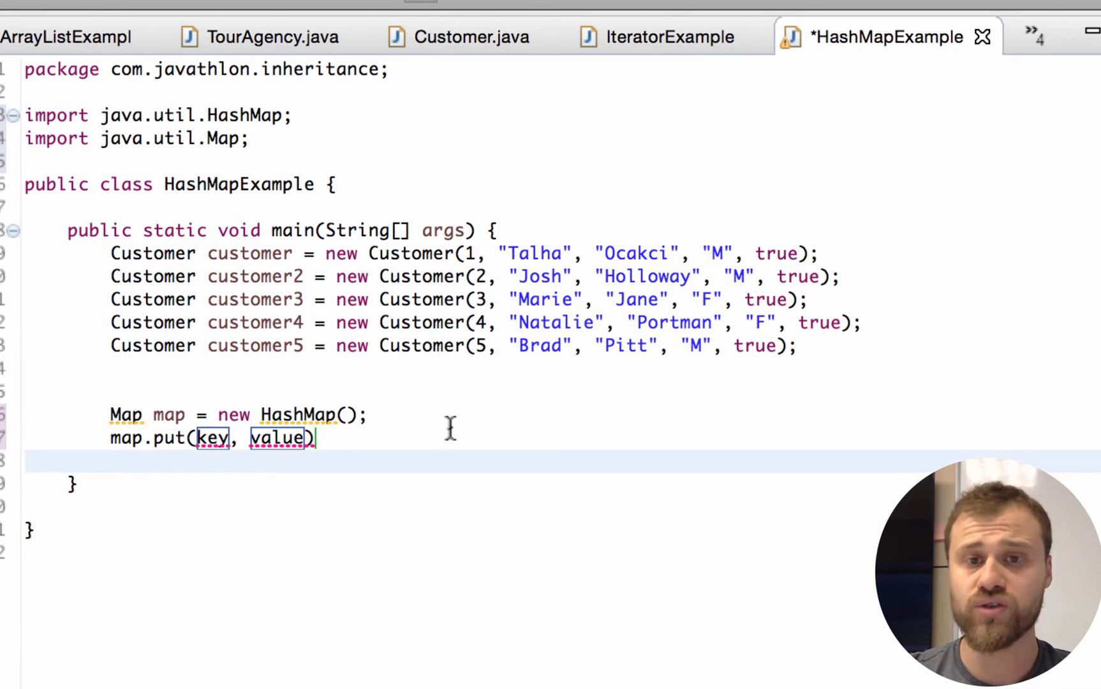
mouse_move(458, 201)
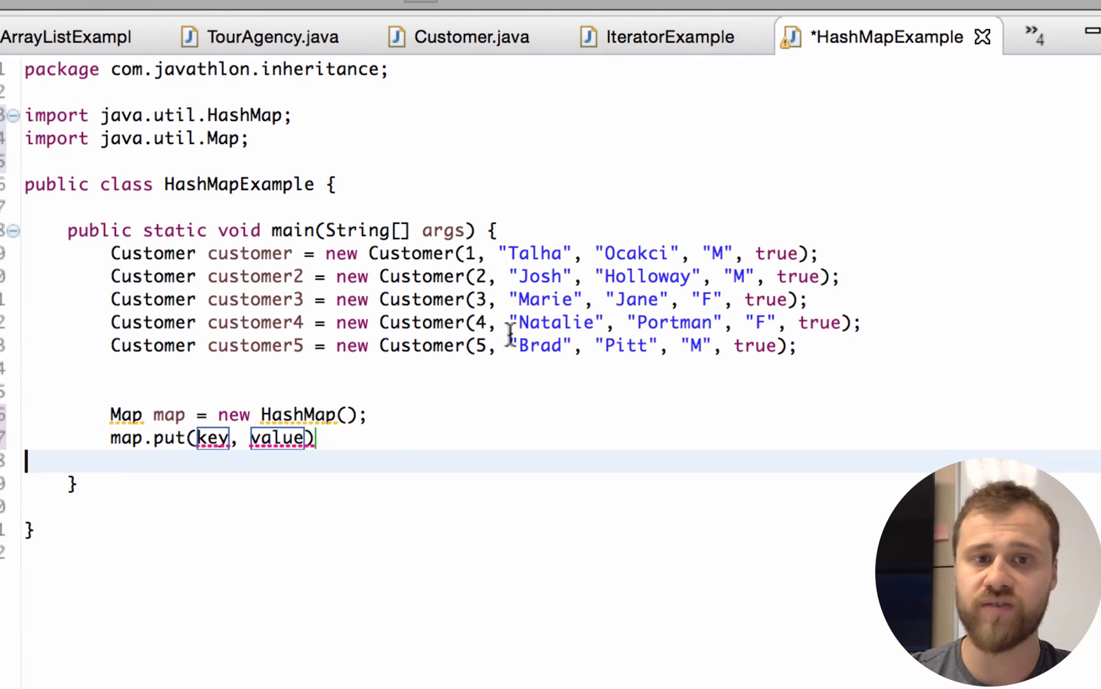
mouse_move(502, 346)
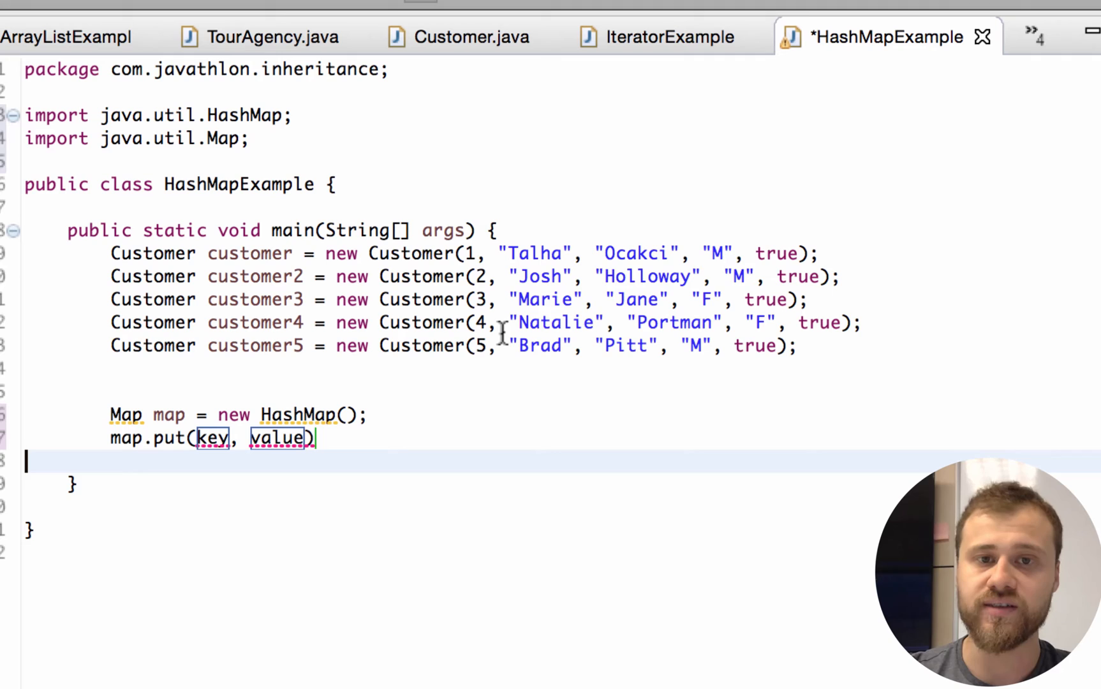
mouse_move(467, 346)
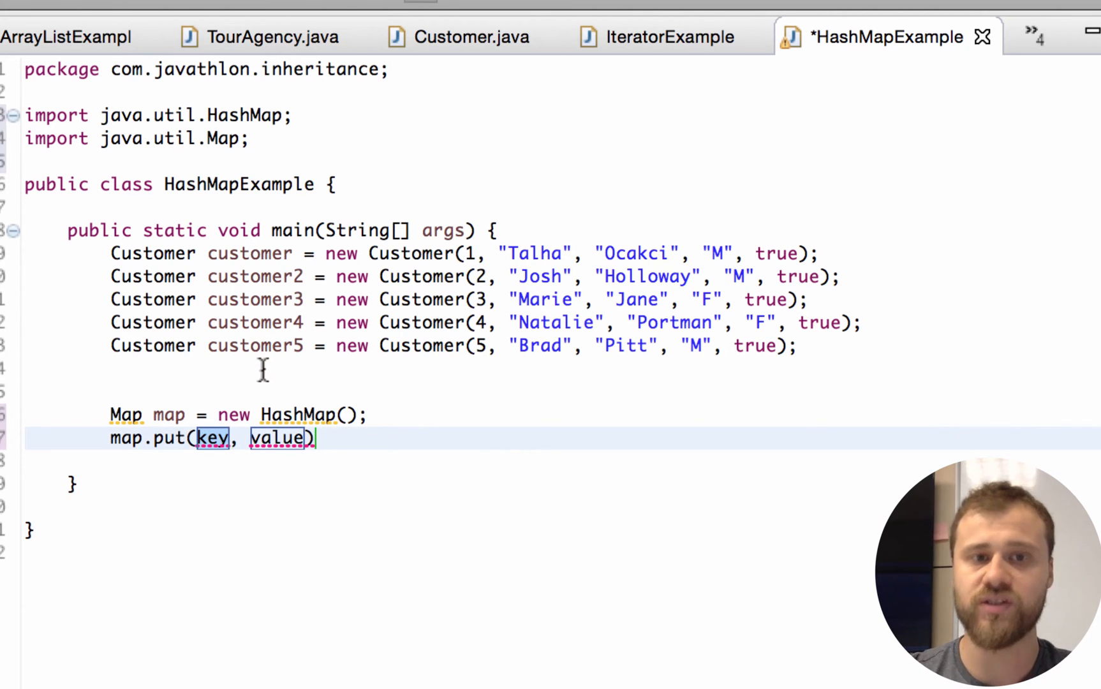
type("customer.")
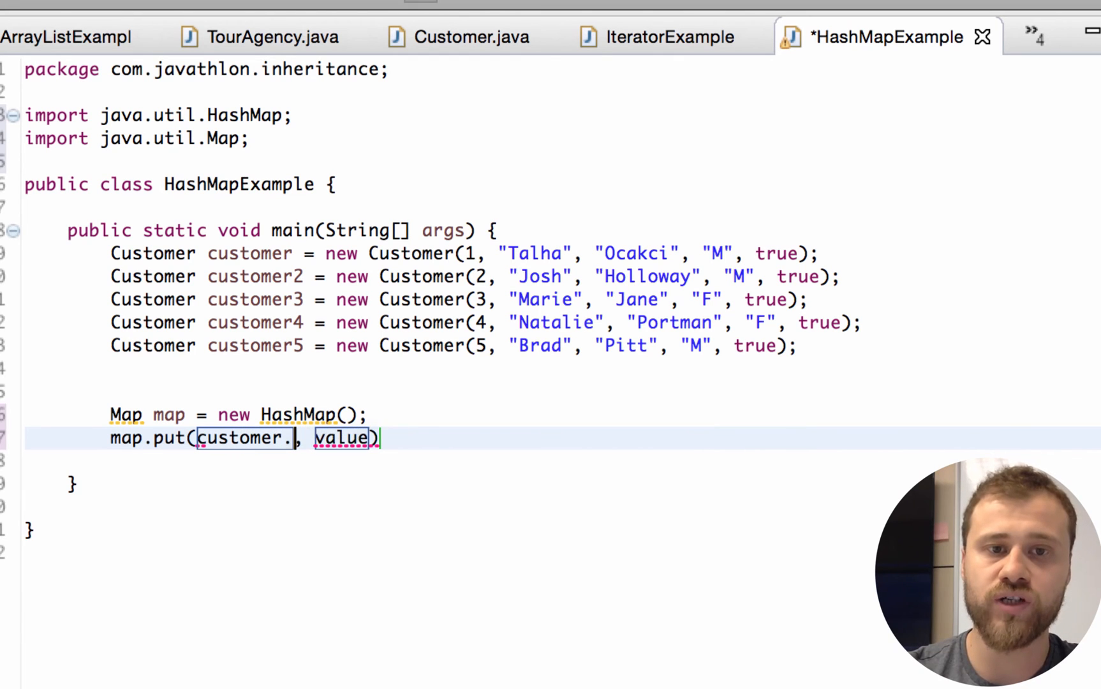
type("getName(")
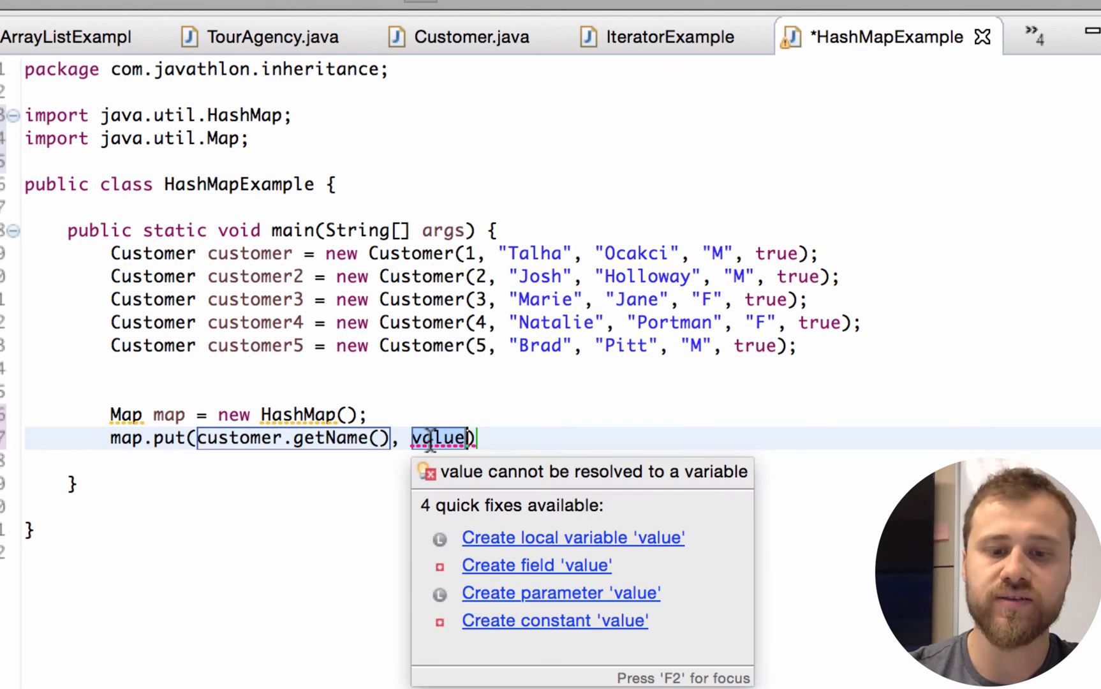
type("customer")
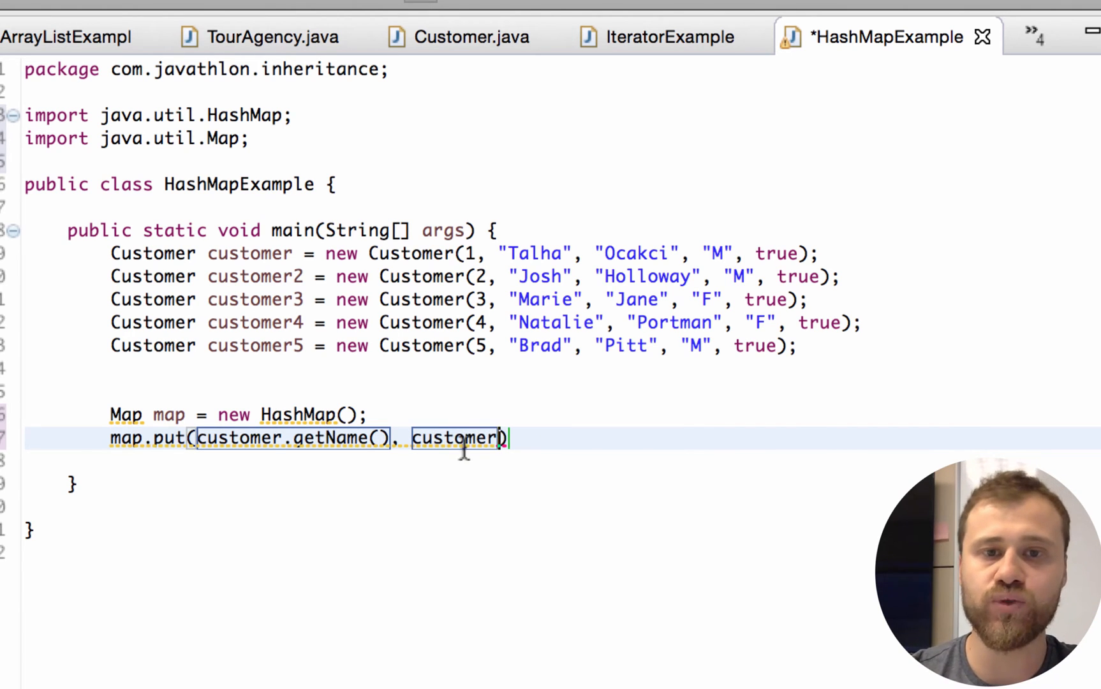
type(";")
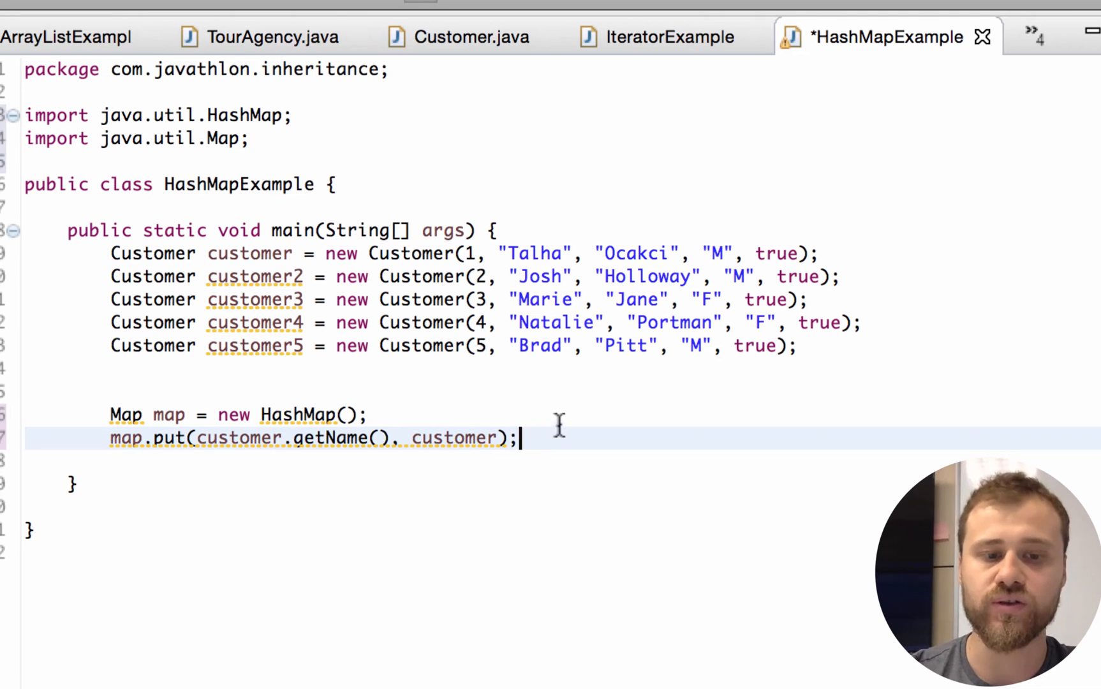
key("Ctrl+s")
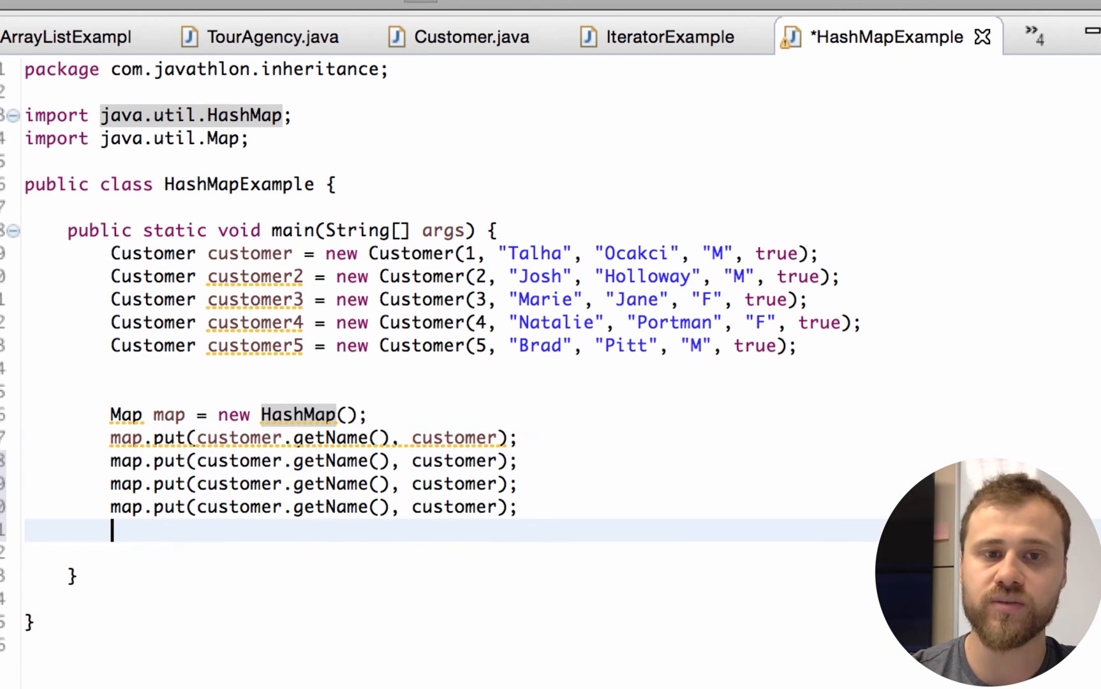
Step: Renumber the copied put statements to use customer2 onward
type("2")
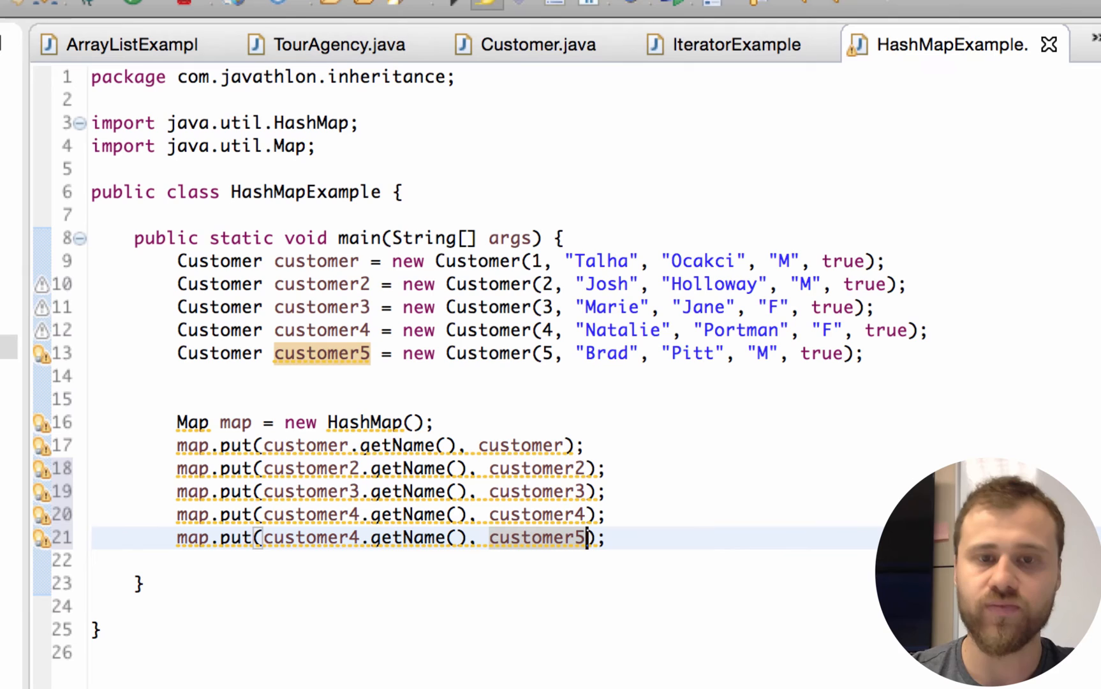
mouse_move(40, 422)
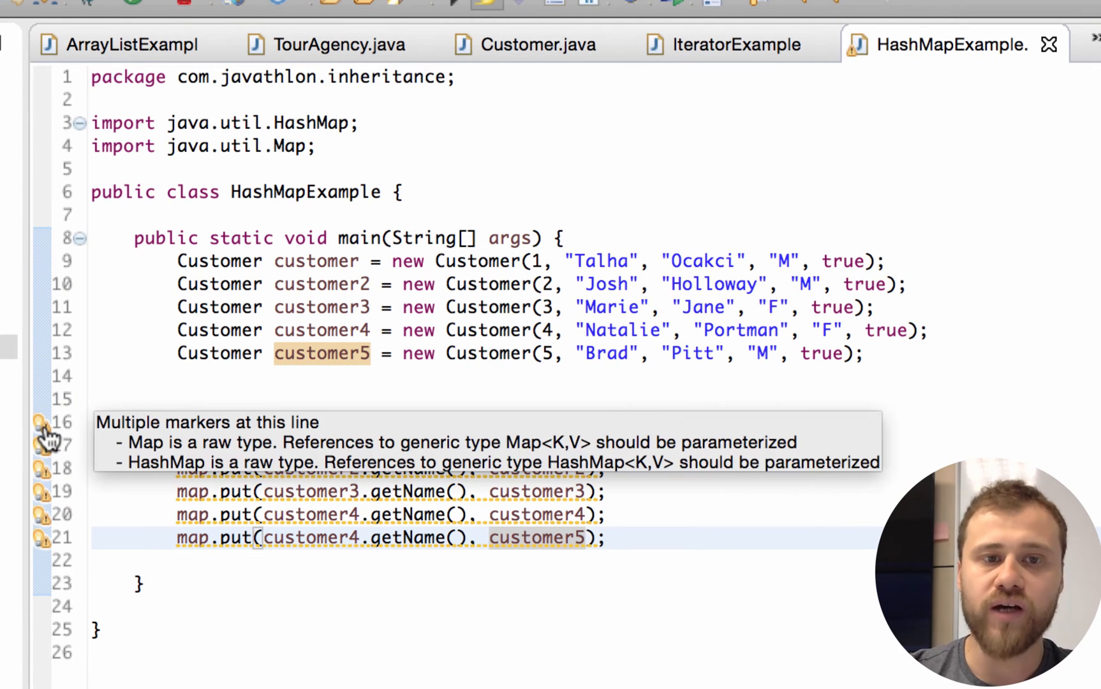
mouse_move(203, 442)
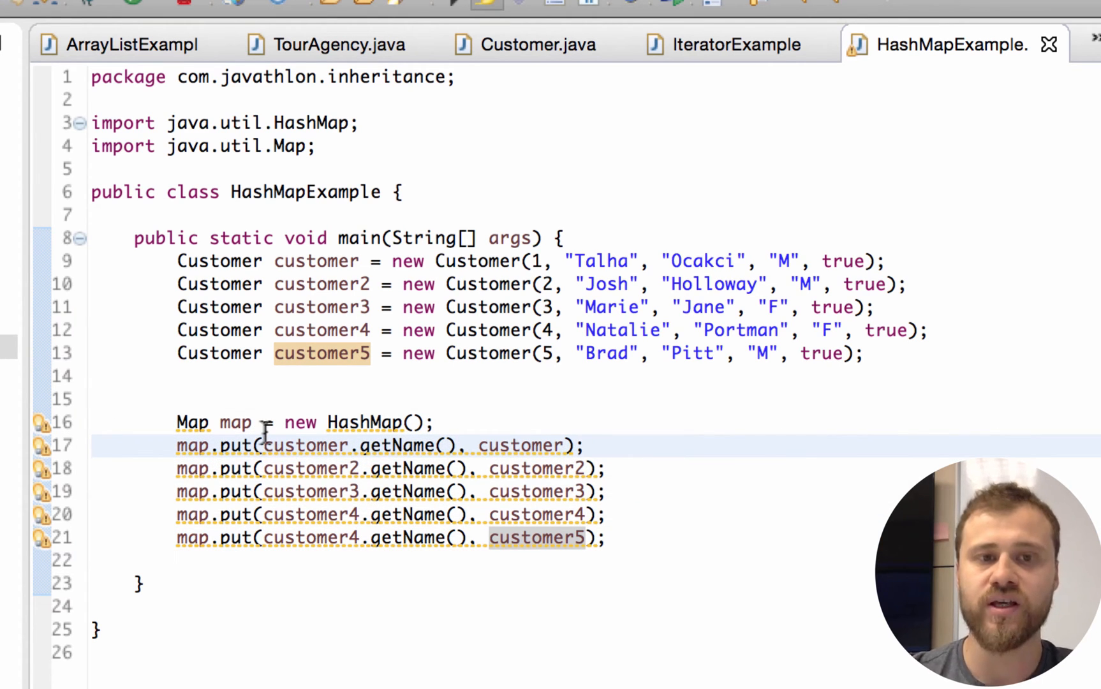
mouse_move(217, 422)
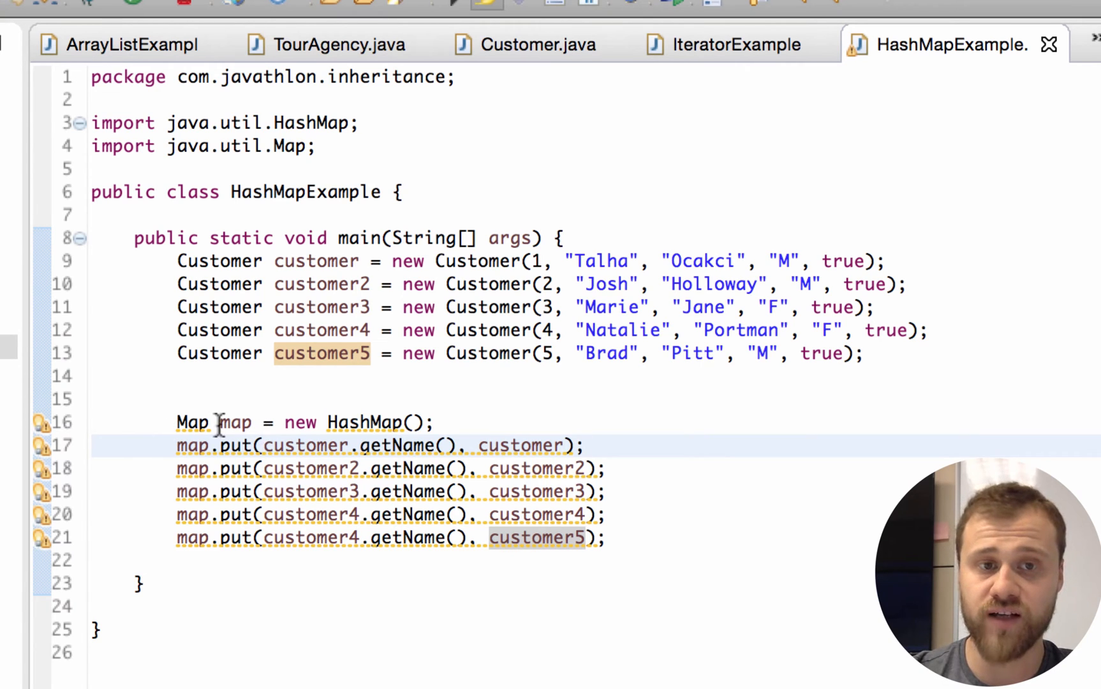
Step: Declare Map<String, Customer> map = new HashMap<String, Customer>() and begin a new line
type("<")
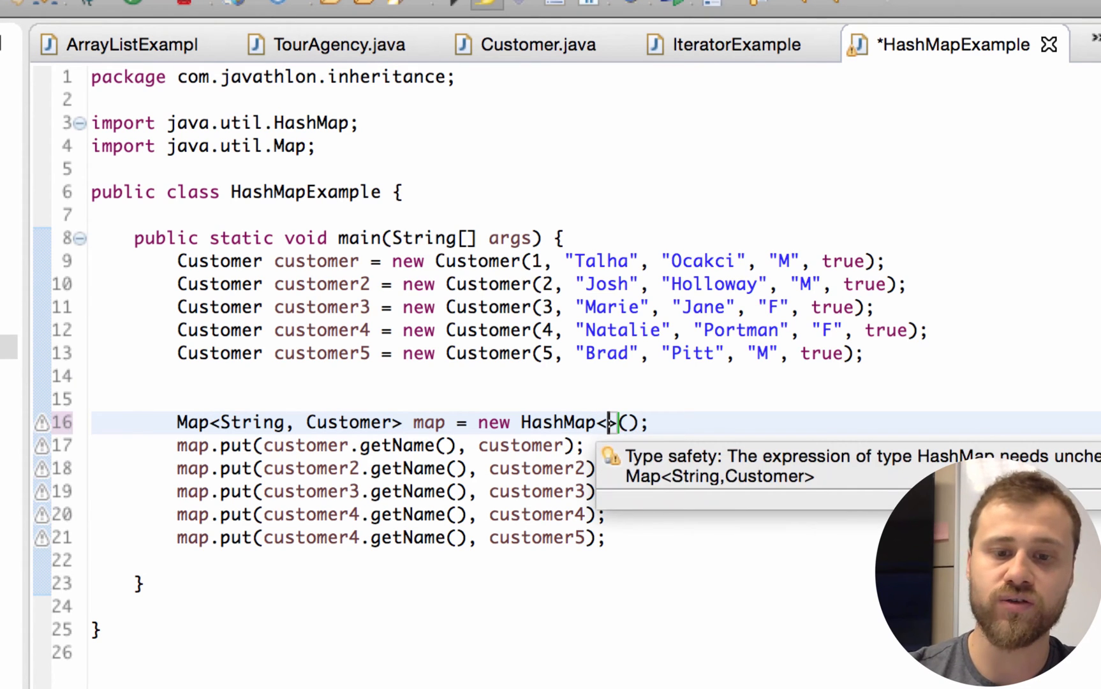
type("String")
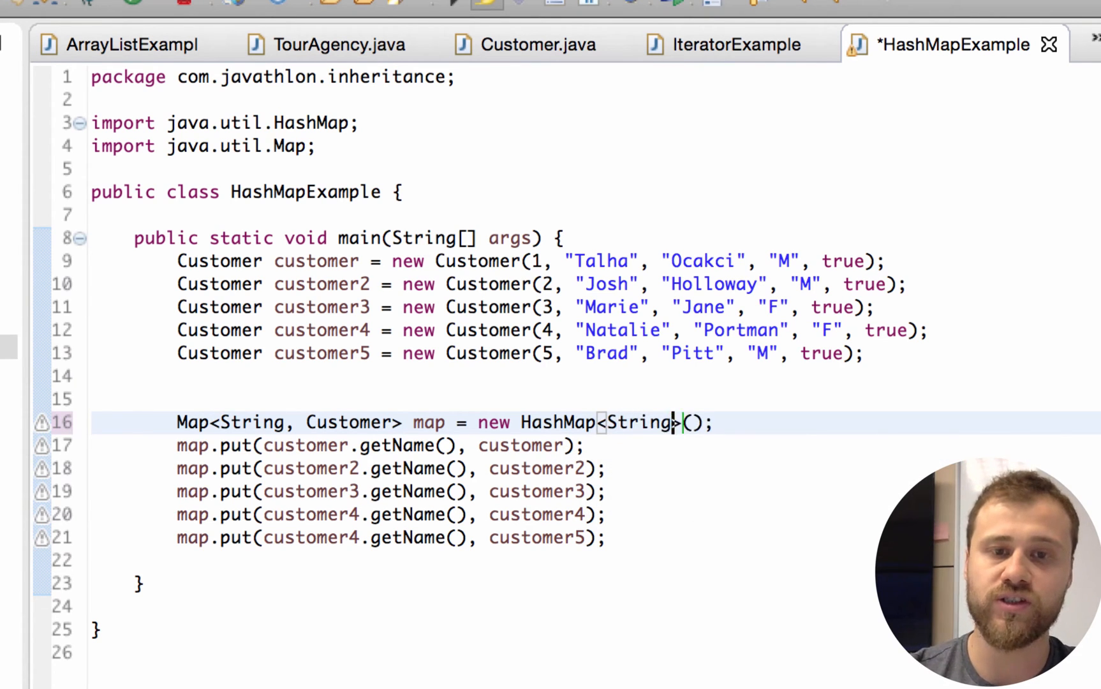
type(",")
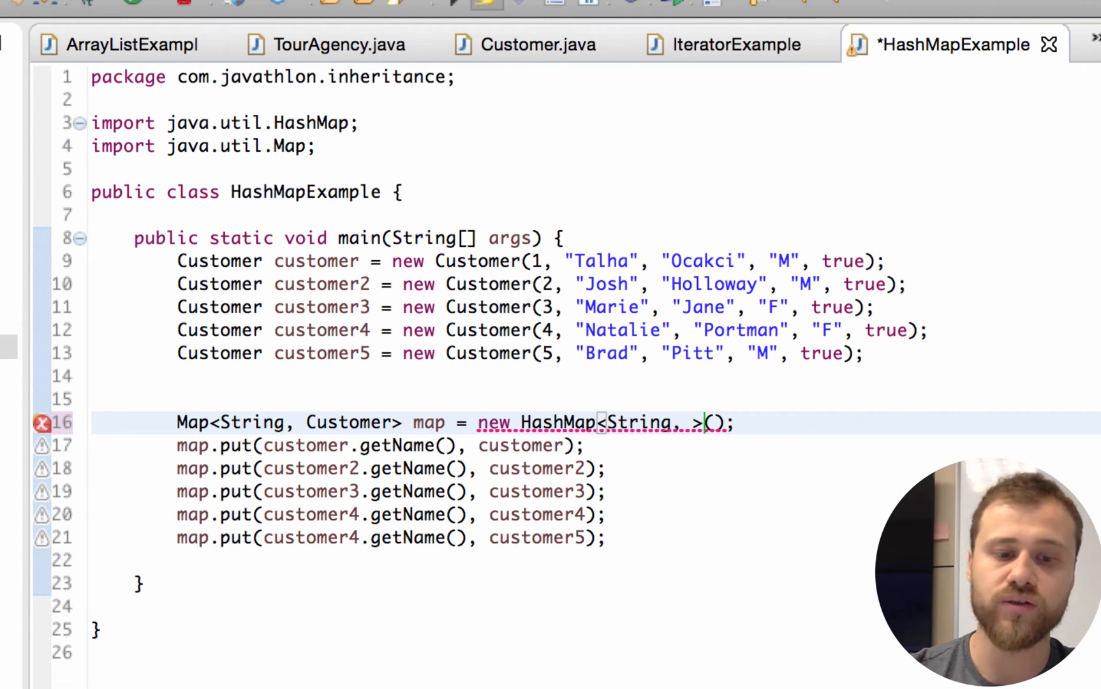
type("Customer")
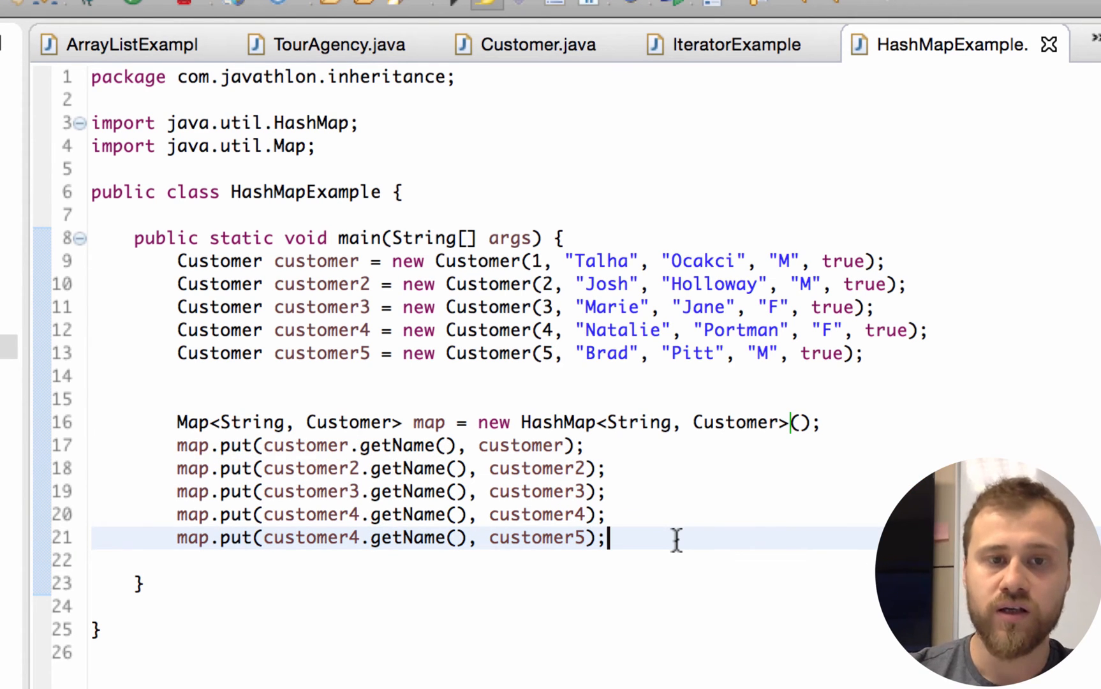
key("Enter")
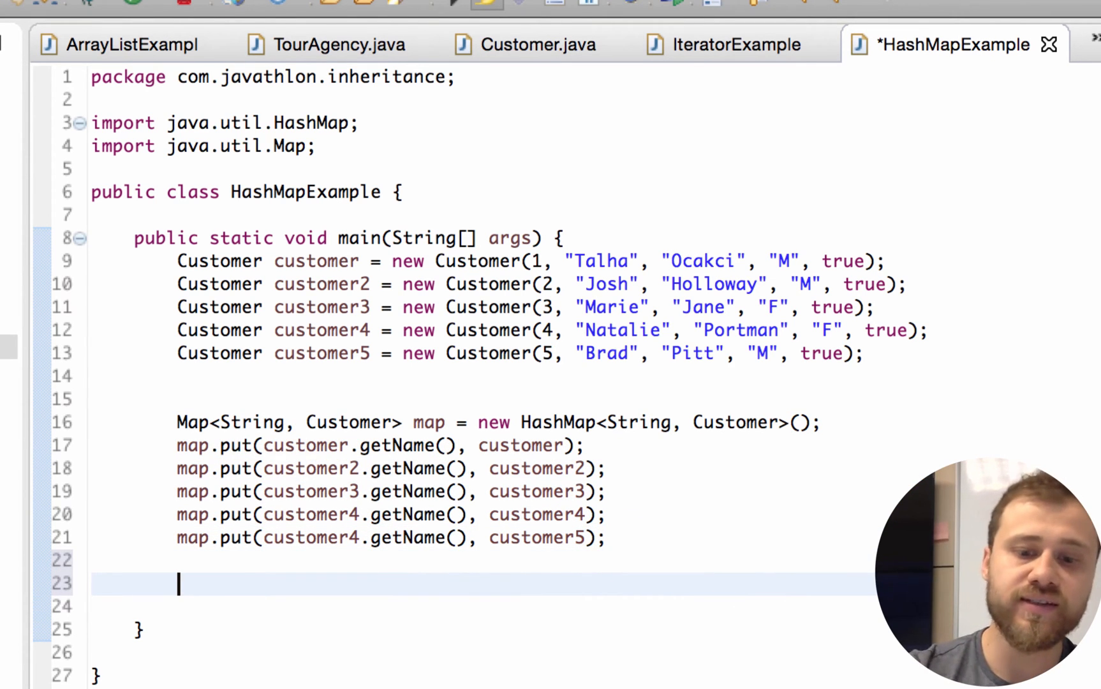
type("map.put(key, value")
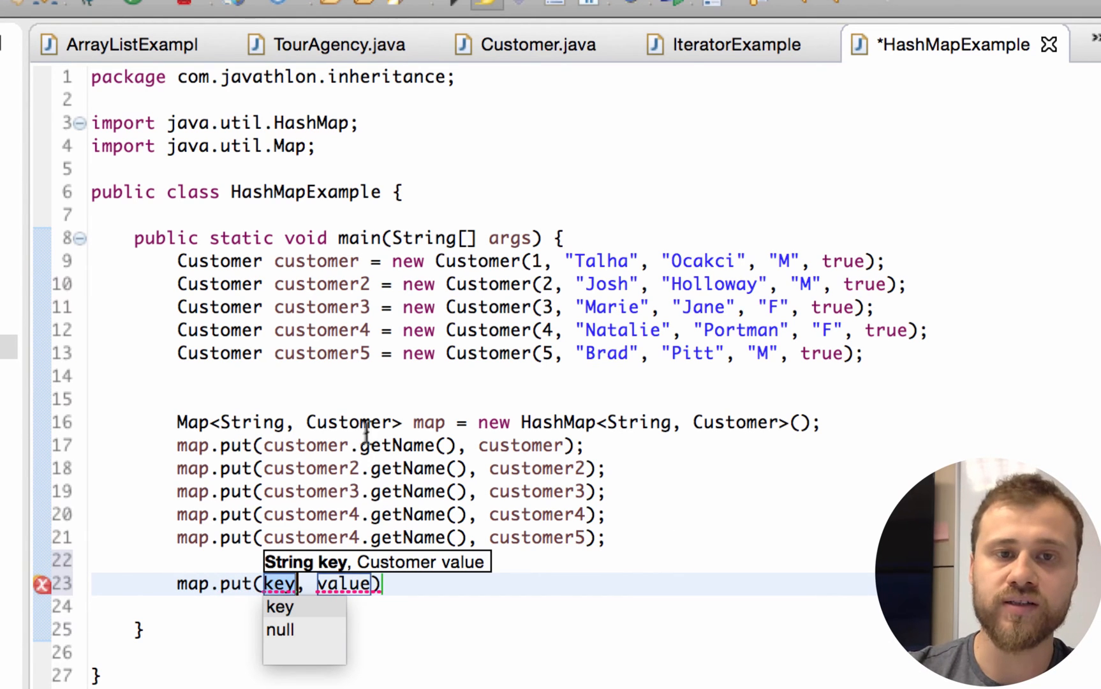
type("1")
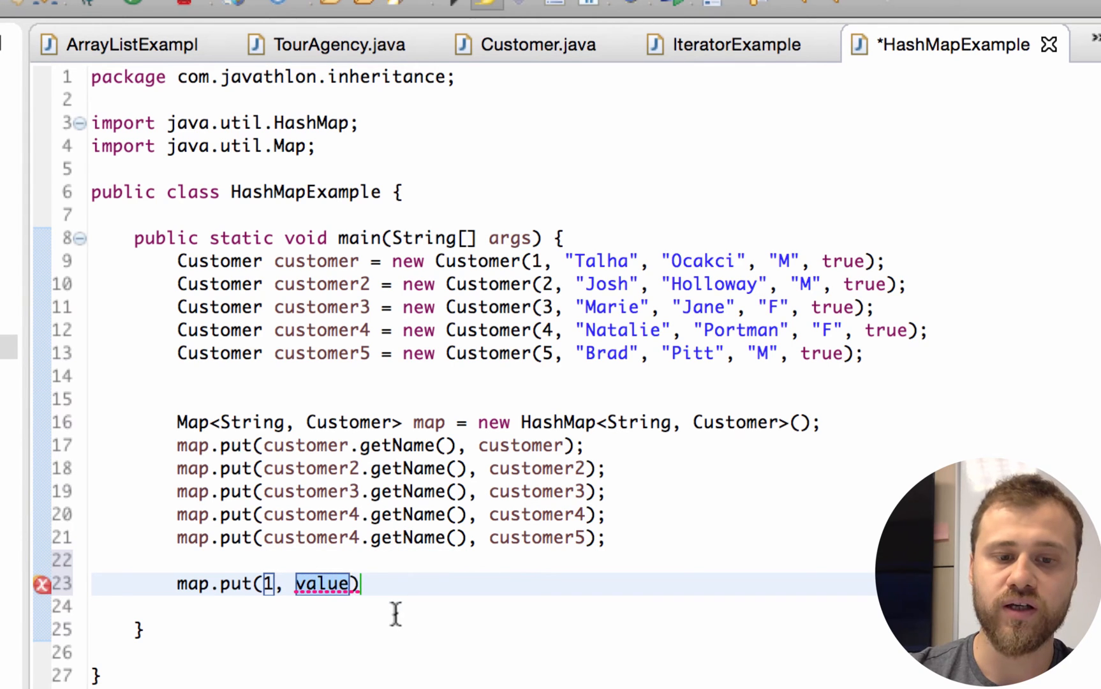
type("new")
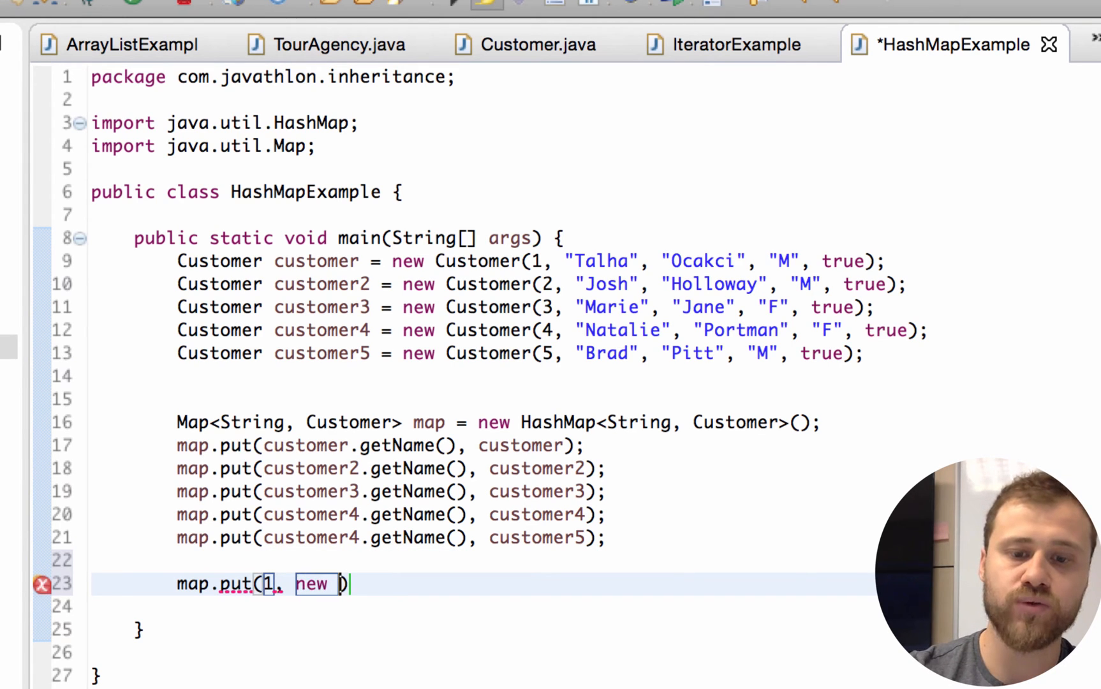
type("Ca")
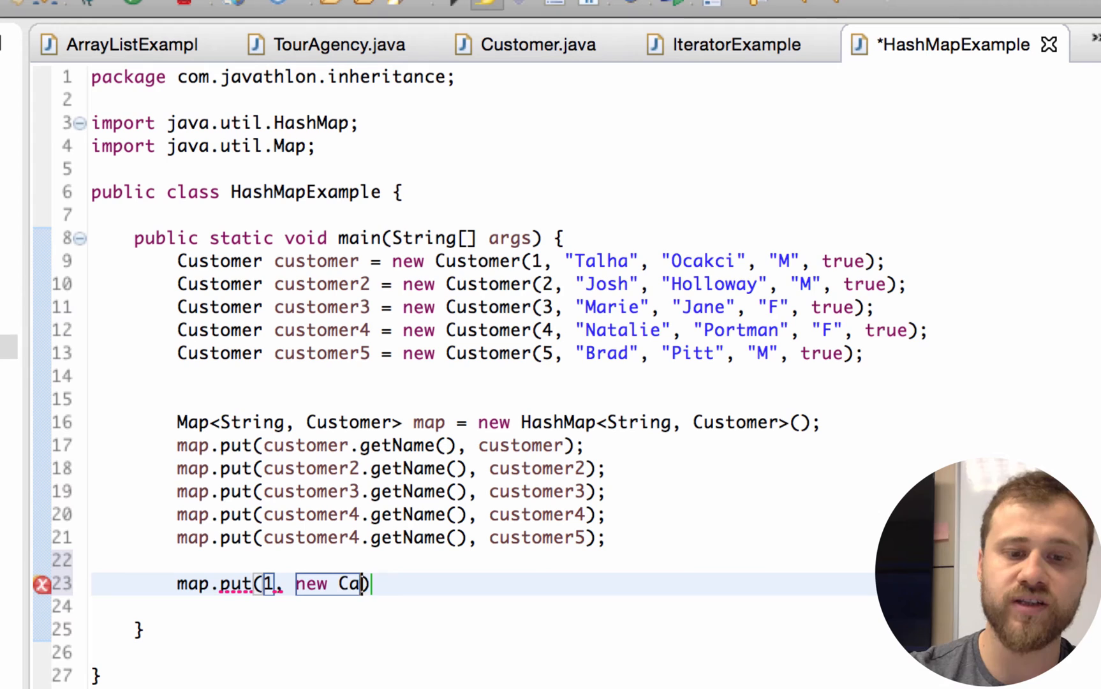
type("r()")
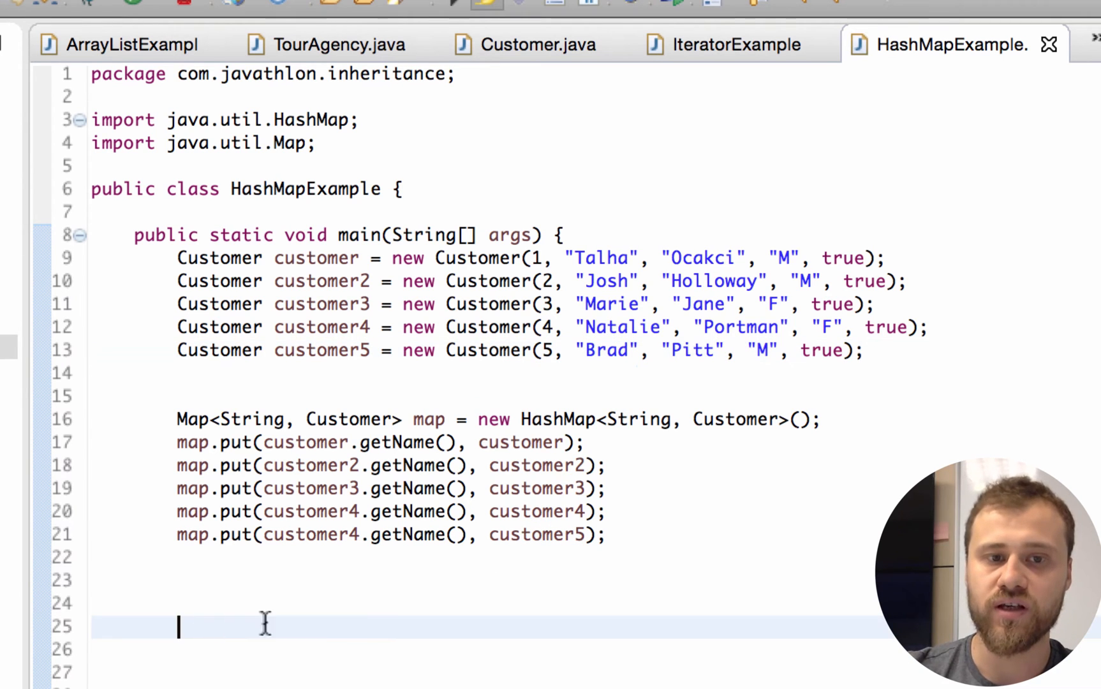
Step: Store map.get("Brad") in Customer c and start a syso print line
type("map.")
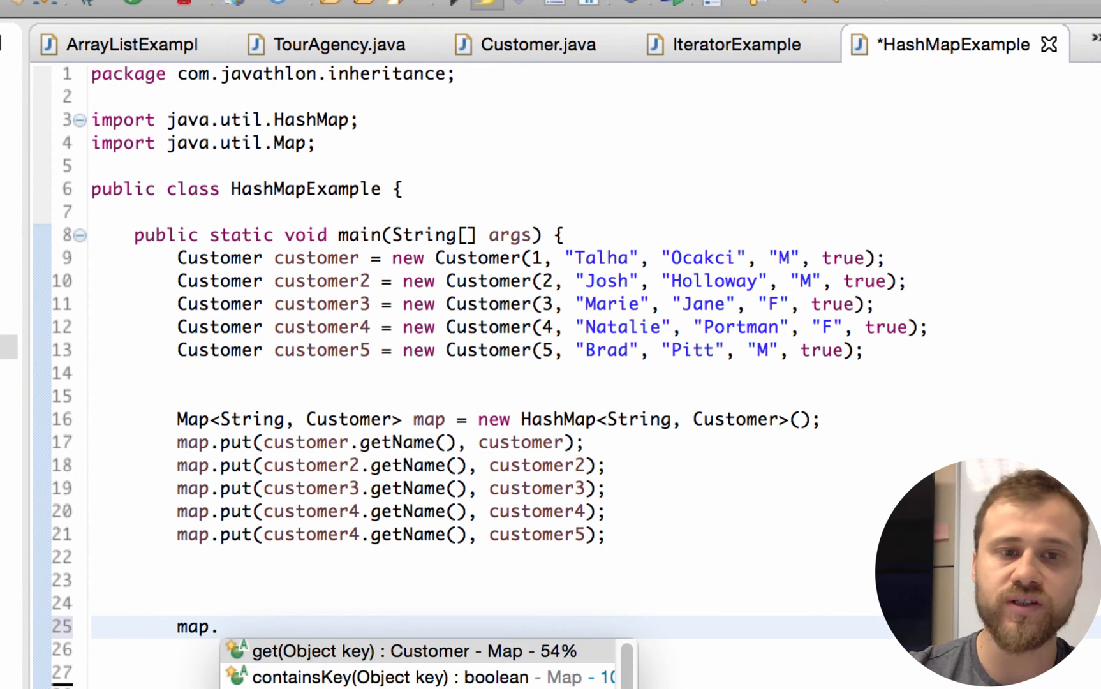
left_click(337, 650)
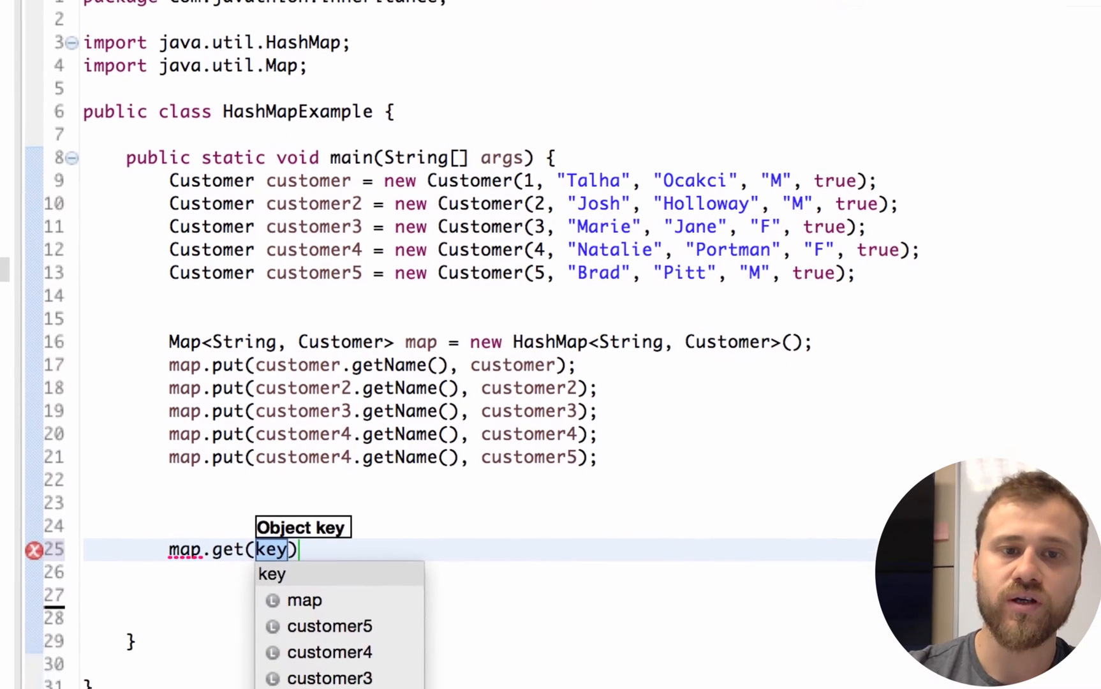
type("\"Bra\"")
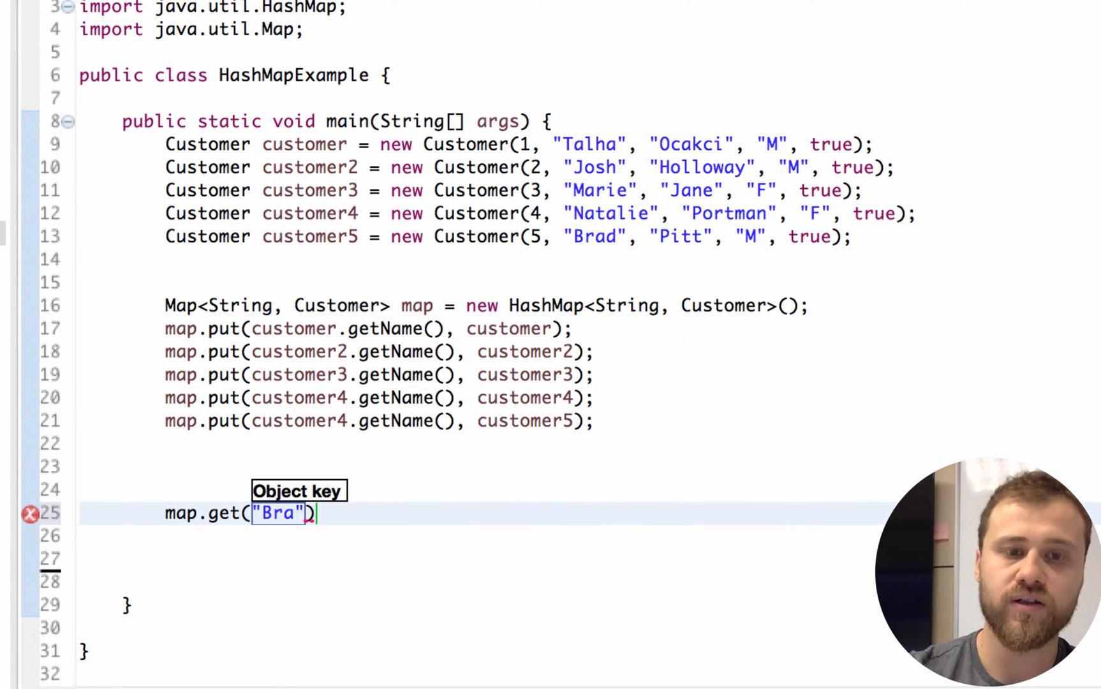
type("d;")
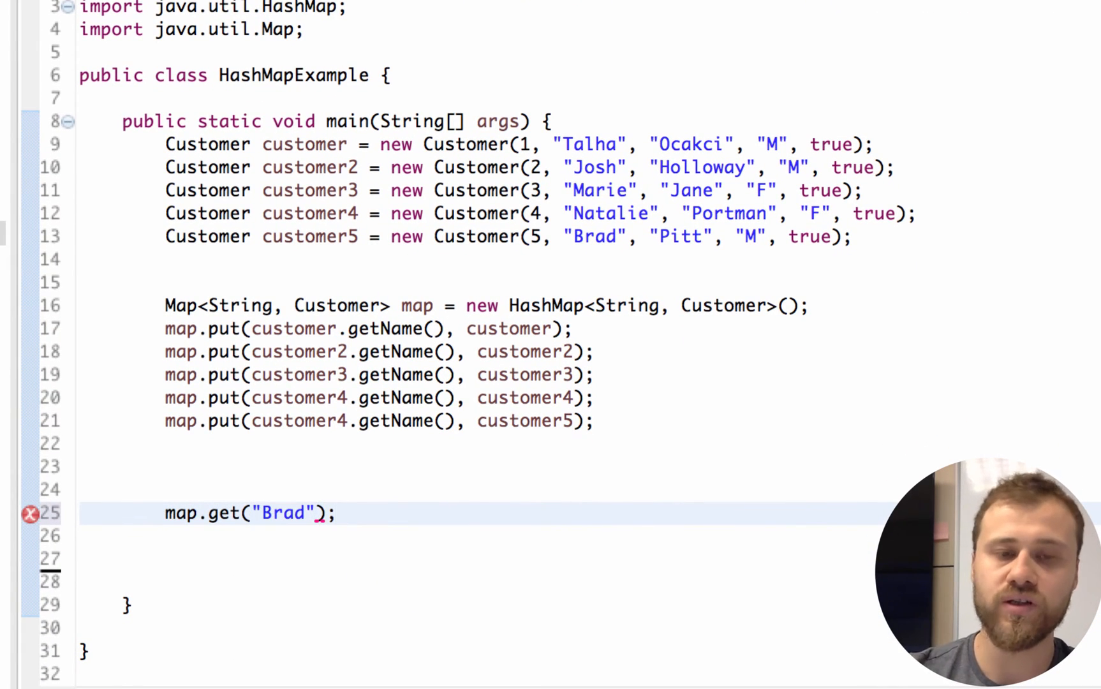
type("Customer c =")
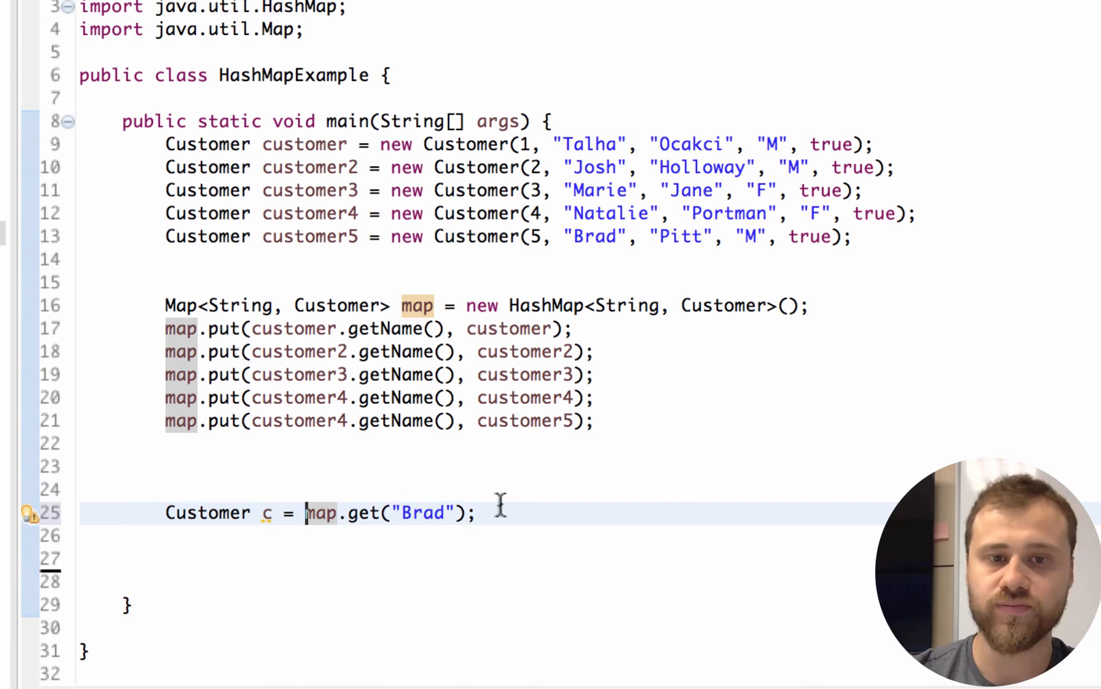
type("syso")
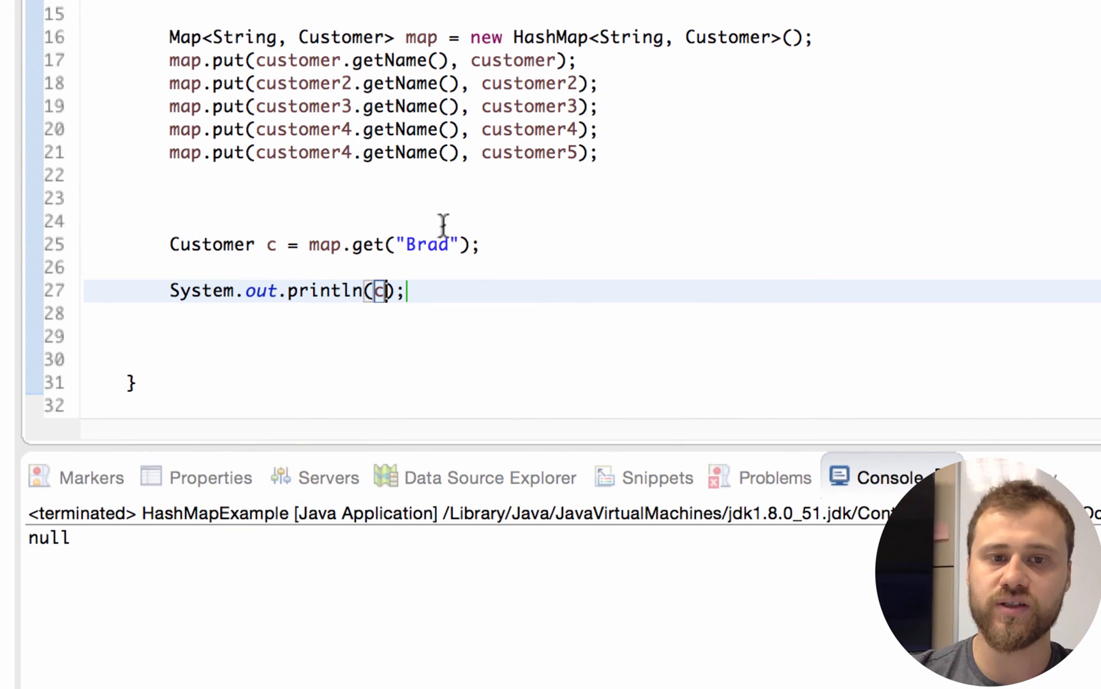
mouse_move(292, 129)
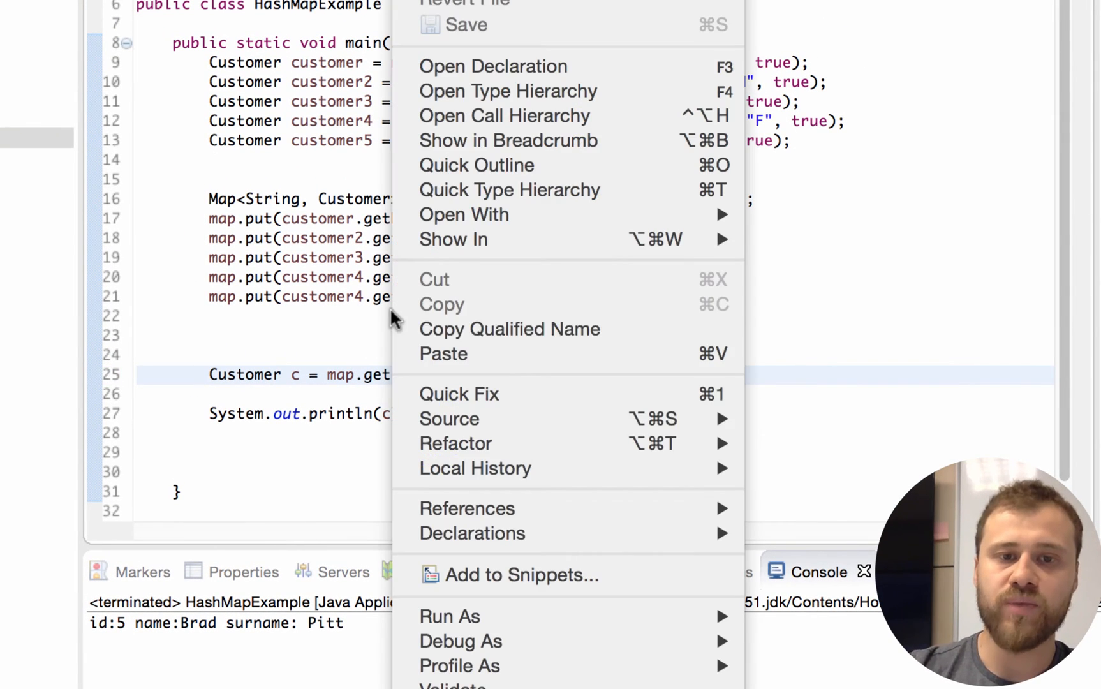
mouse_move(486, 616)
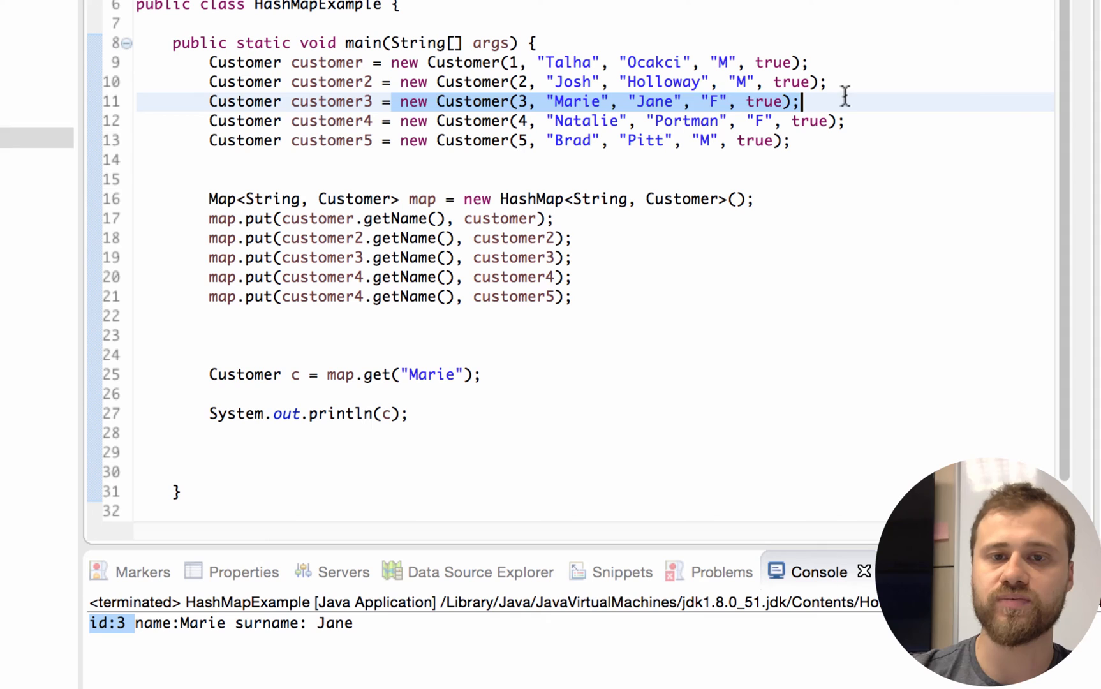
Step: Clear the text selection on the customer3 line
left_click(523, 336)
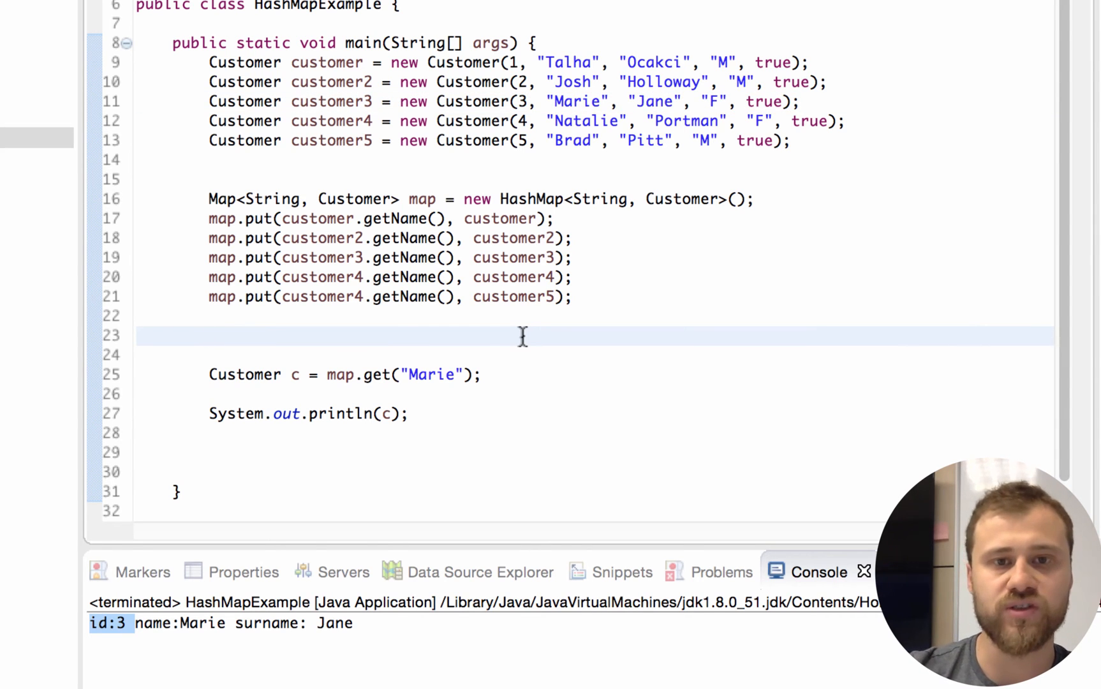
mouse_move(570, 324)
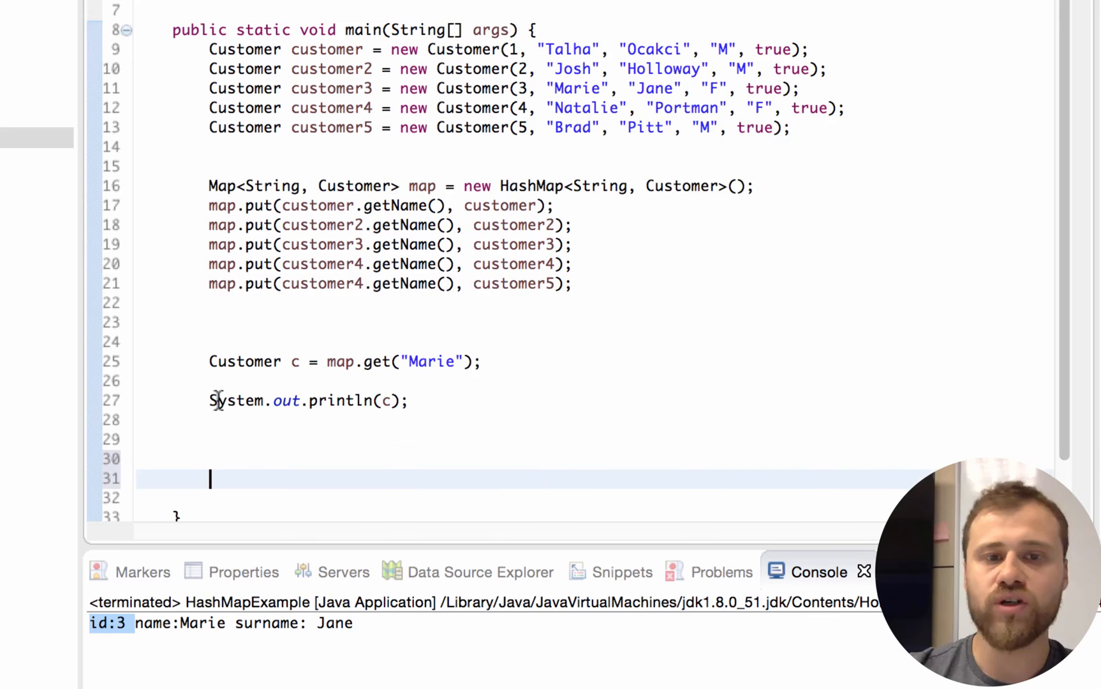
Step: Declare Map<Integer, Customer> map2 = new HashMap<Integer, Customer>() below the lookup code
scroll("down", 3)
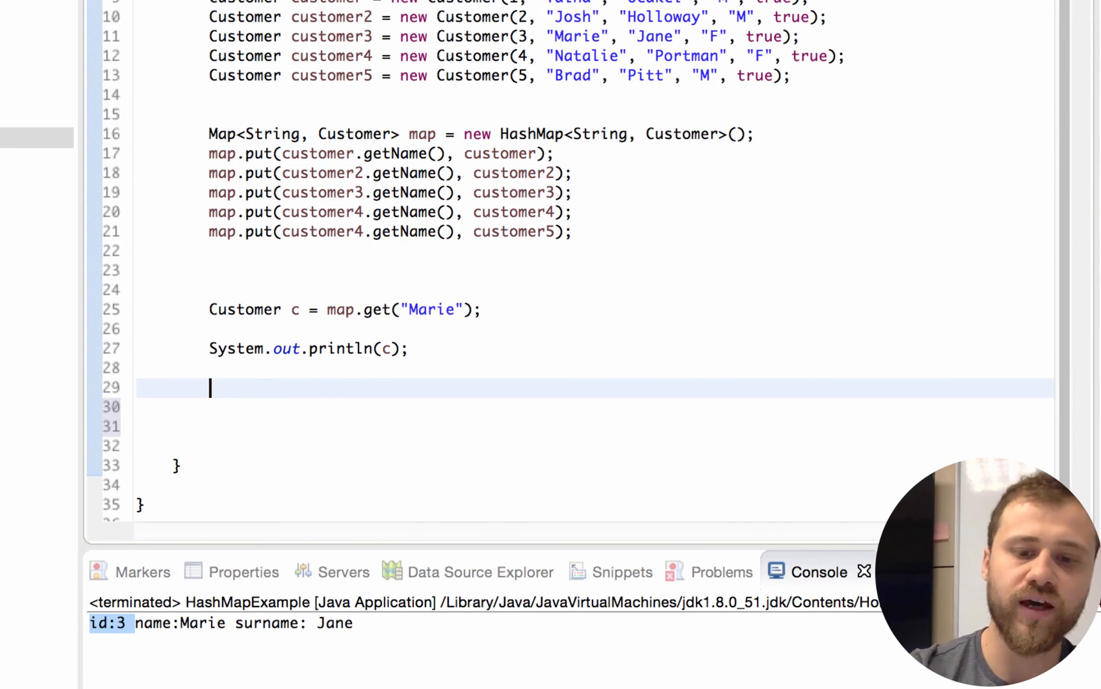
type("Map")
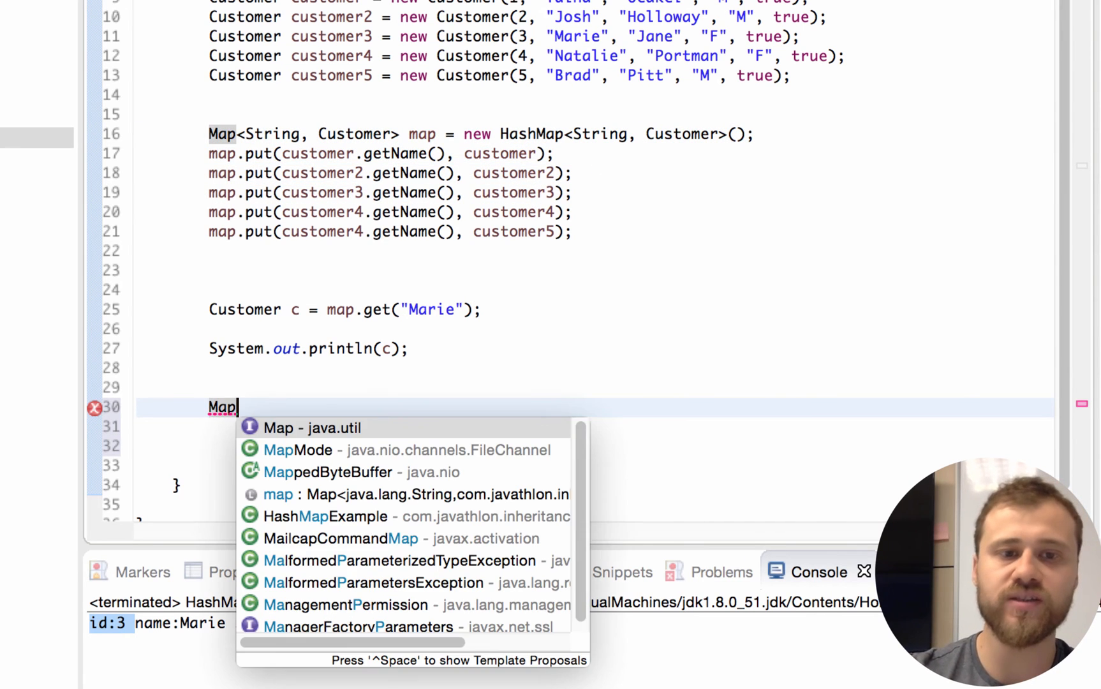
left_click(301, 427)
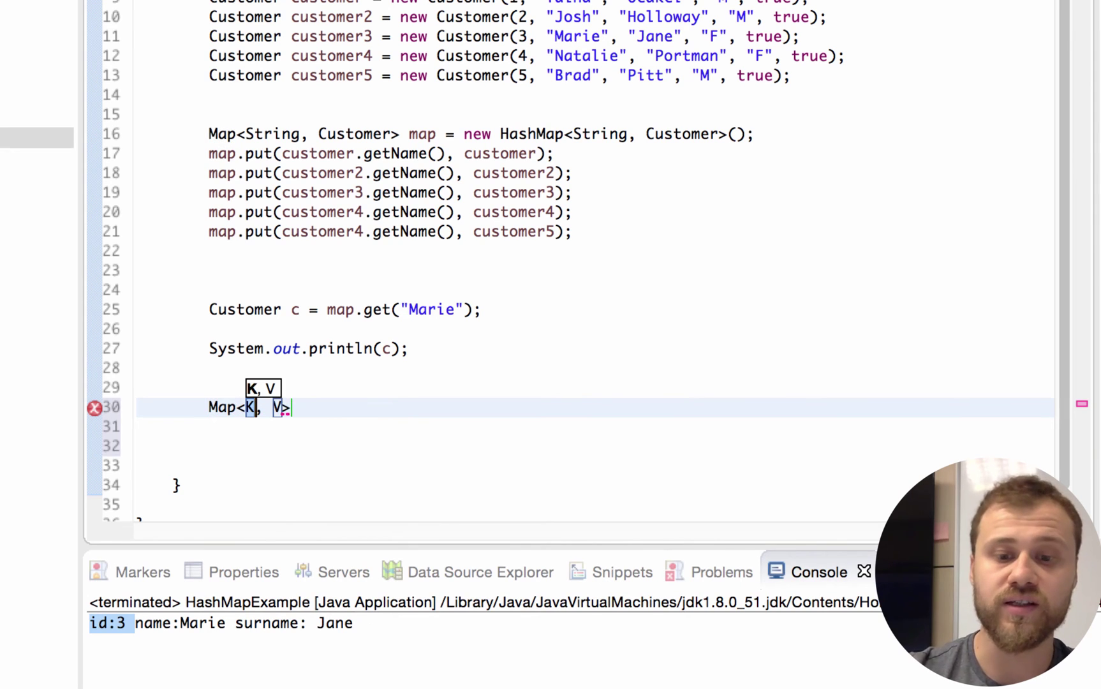
type("Integer")
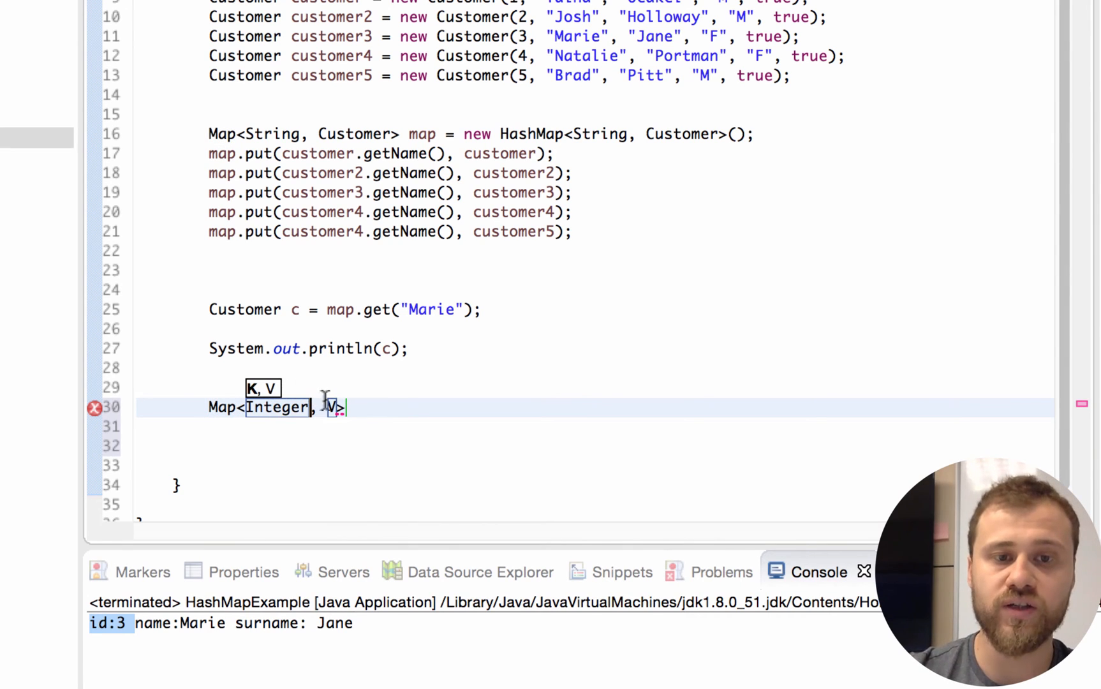
type("Cu")
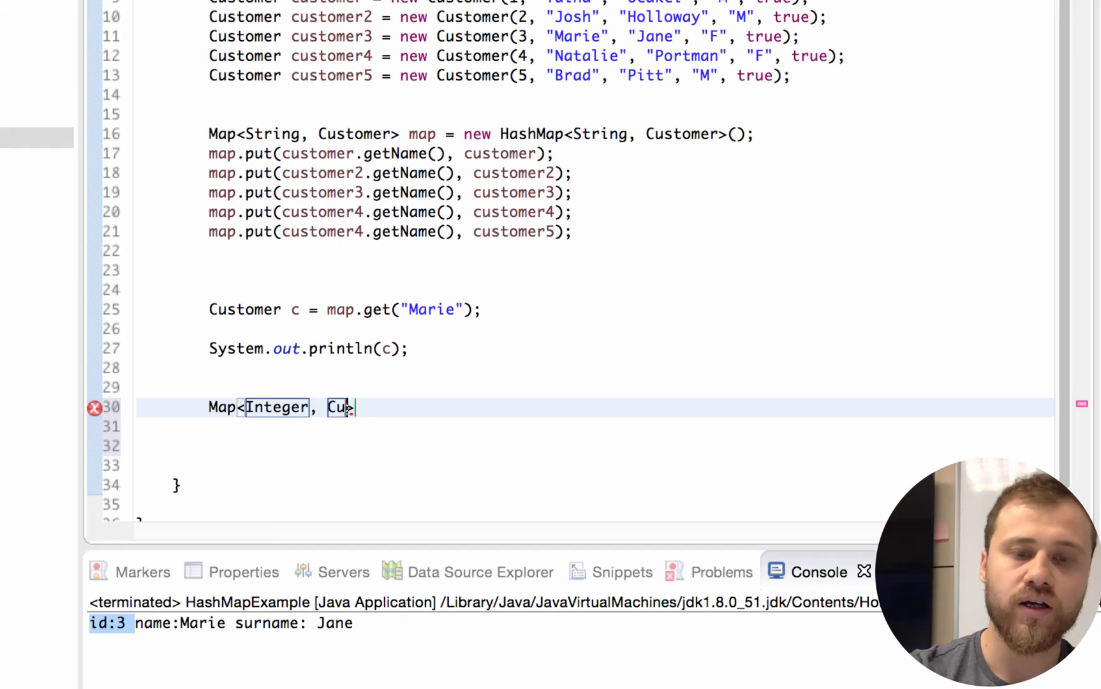
type("sr")
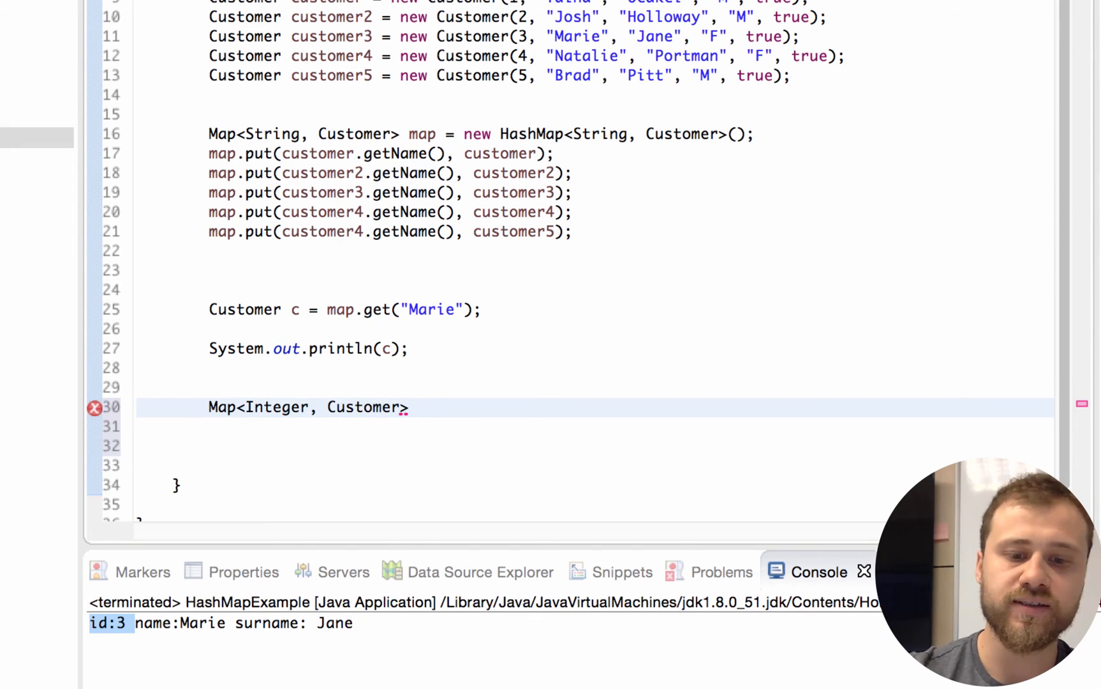
type("map2")
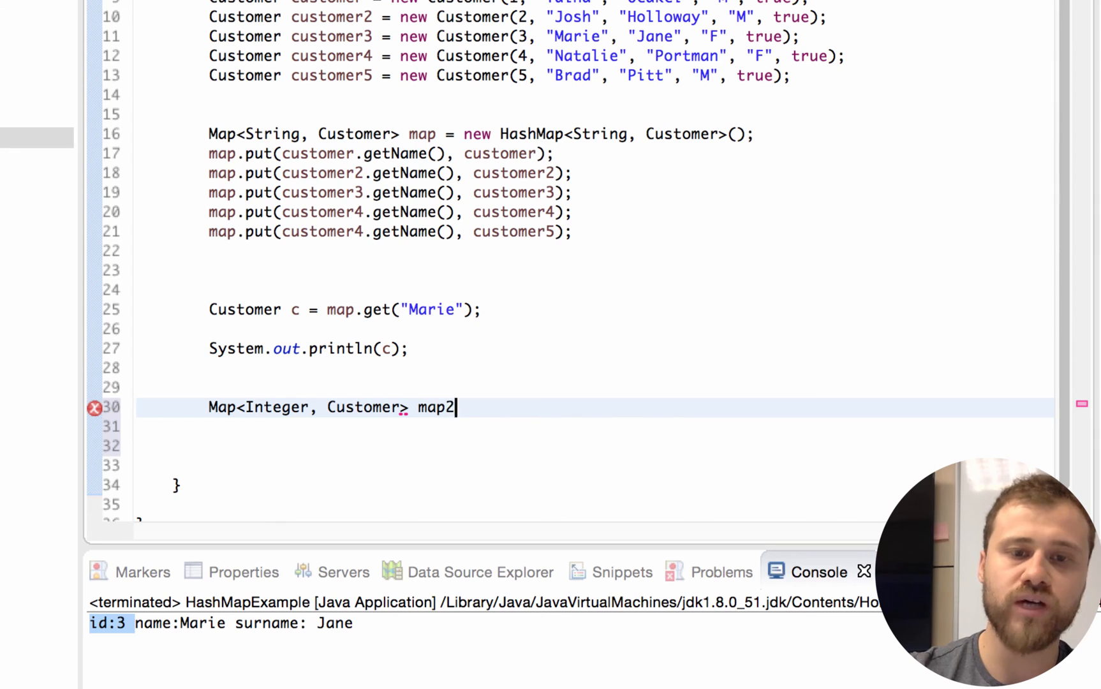
type("=")
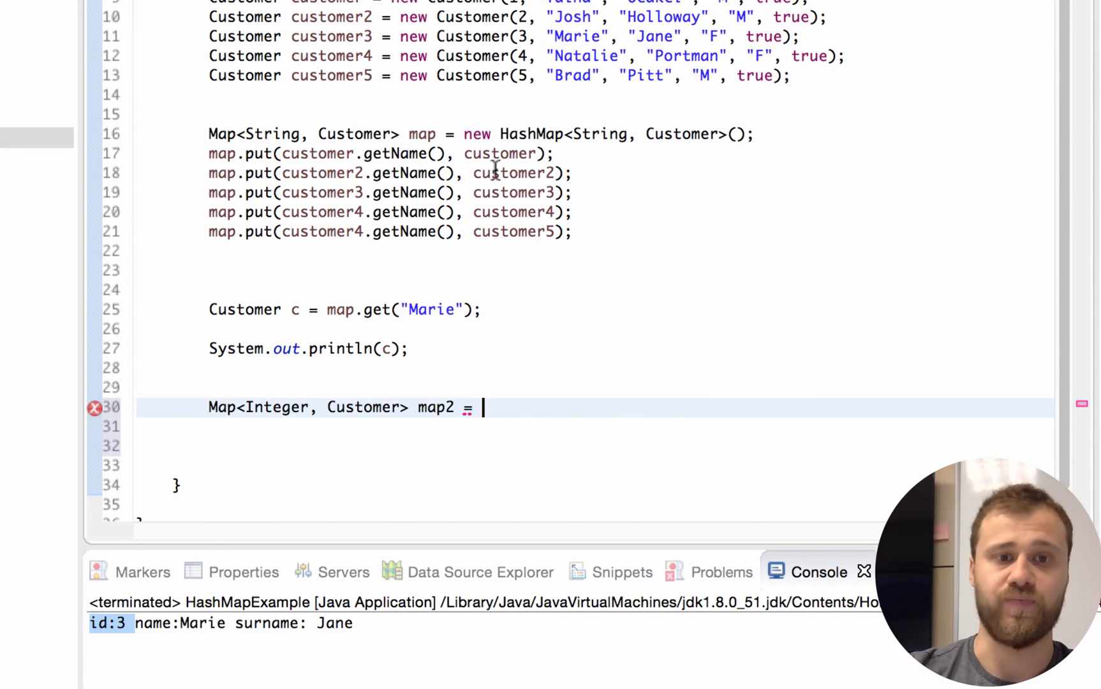
type("new")
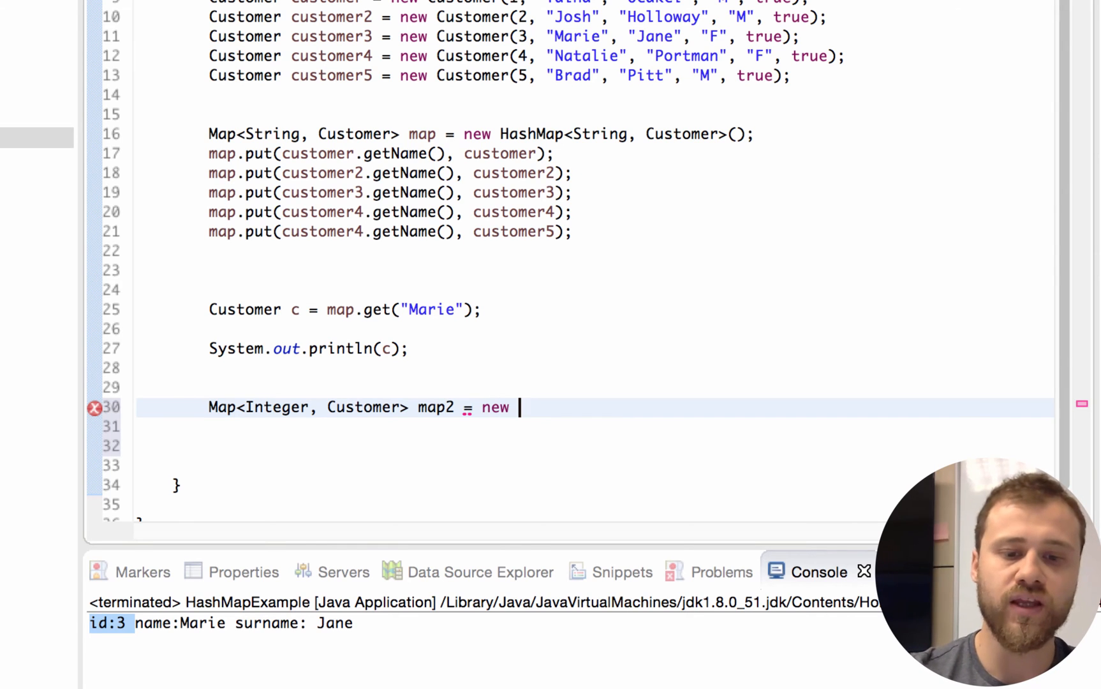
type("Hashm")
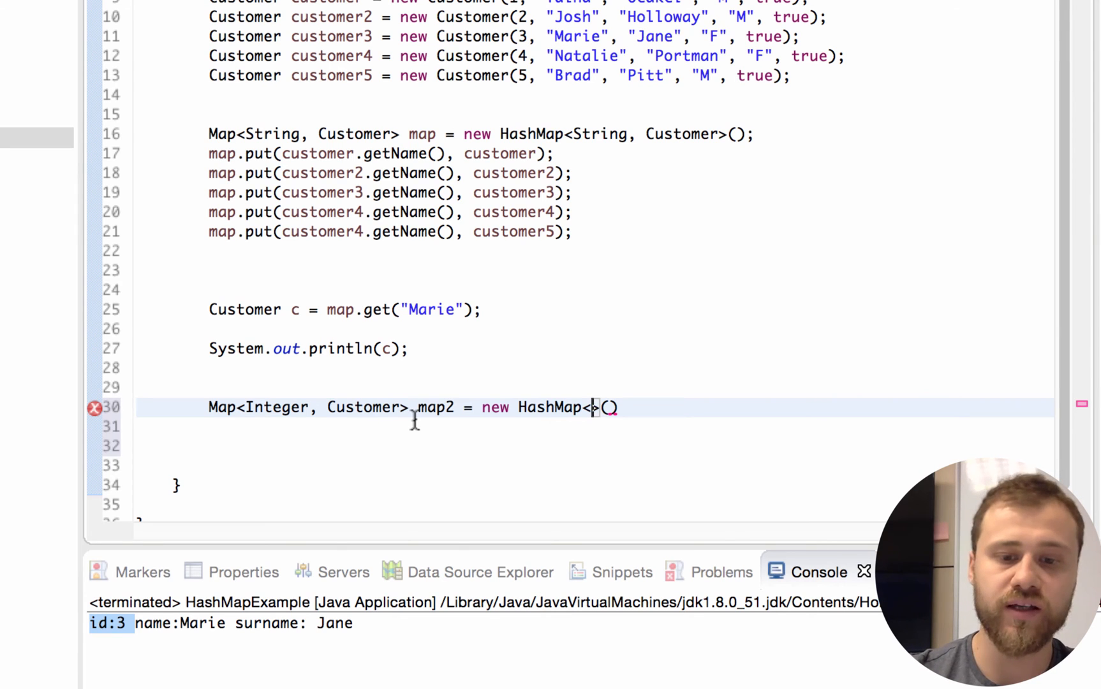
type("Integer, Customer")
left_click(595, 445)
type("map")
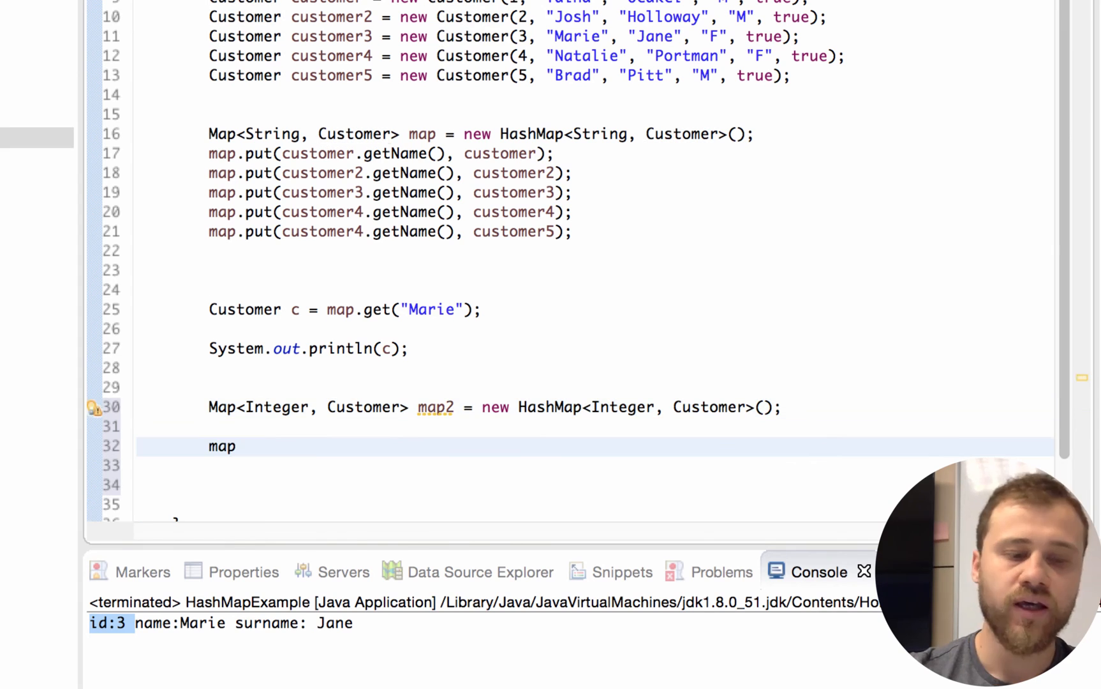
Step: Add map2.put(customer.getId(), customer) lines for customer through customer5
type("2")
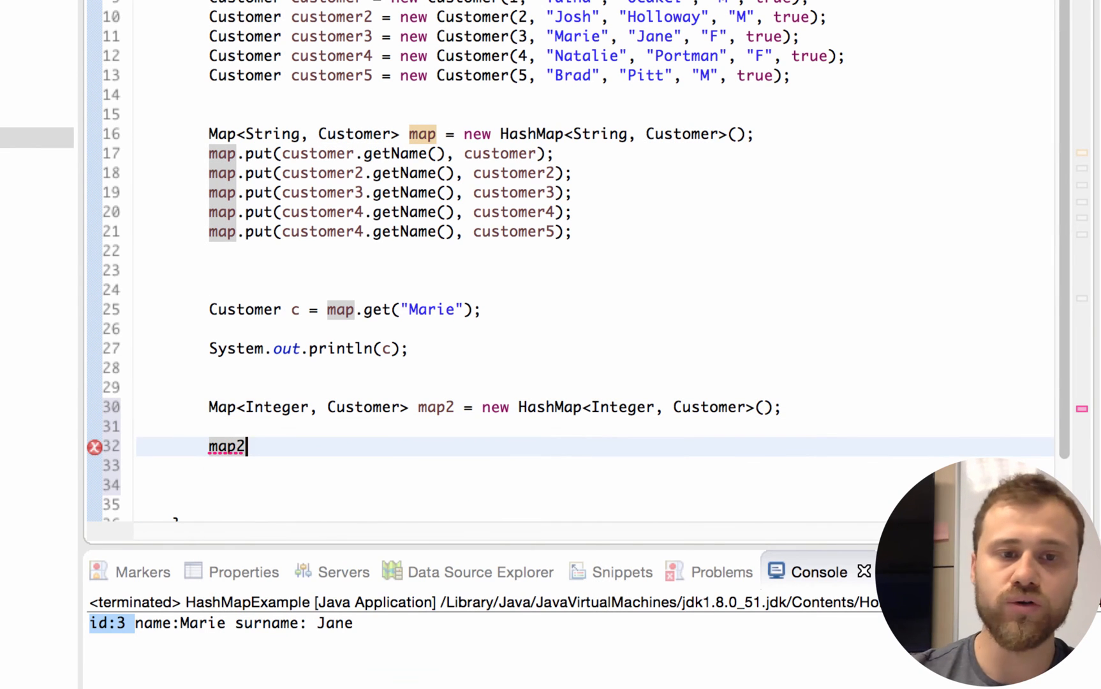
type(".p")
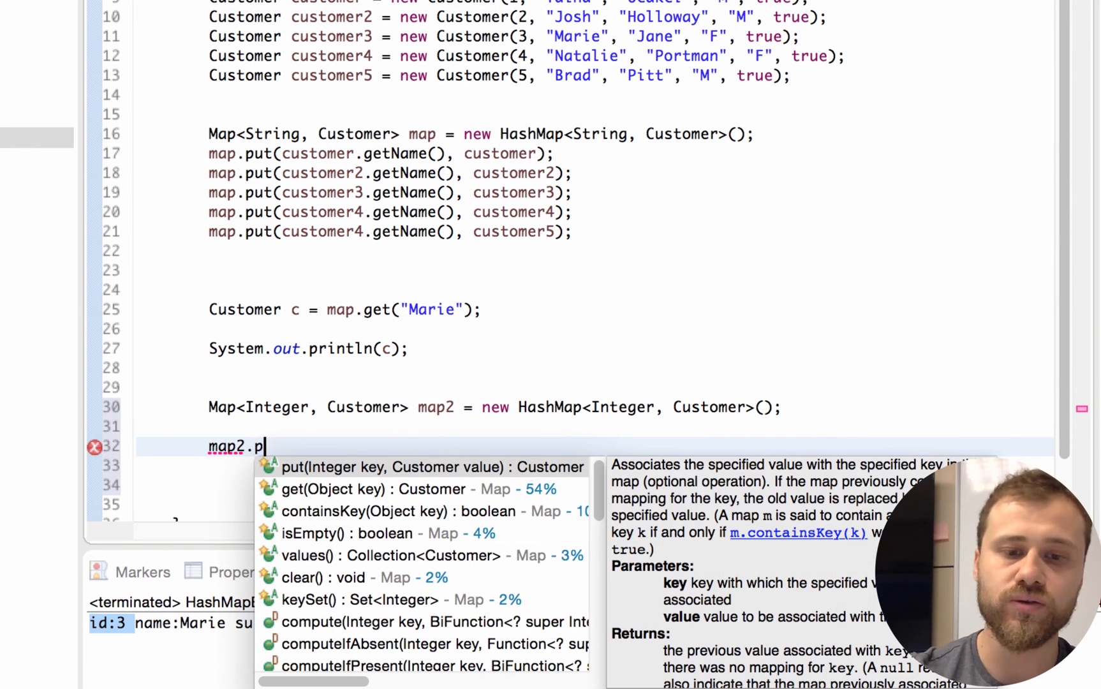
left_click(361, 467)
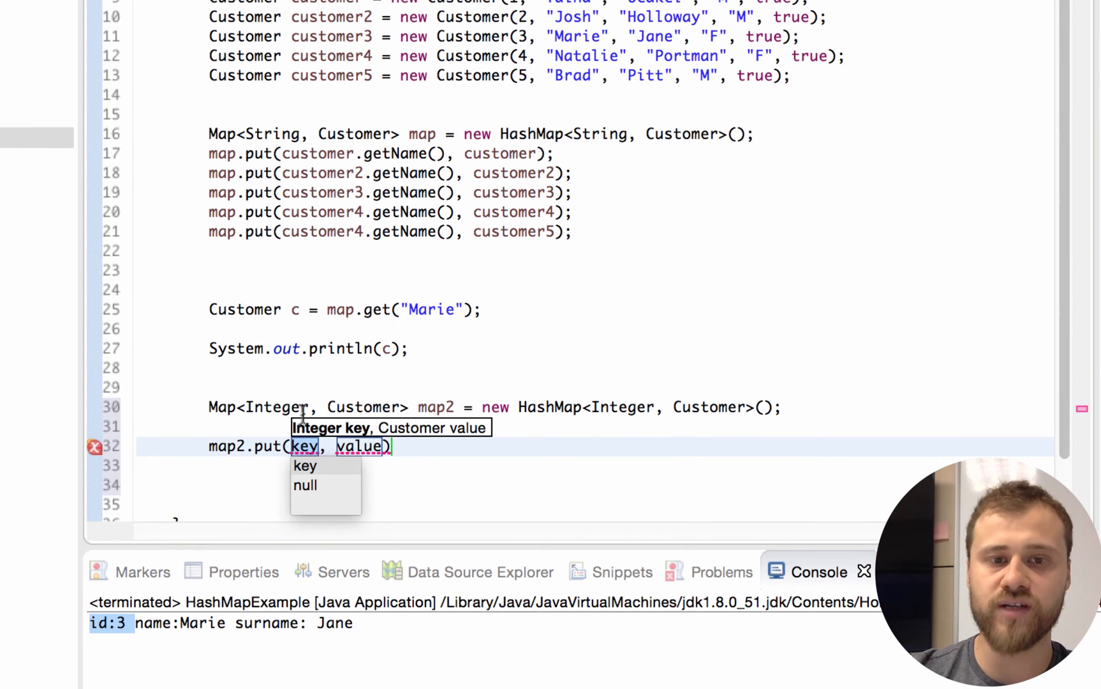
mouse_move(316, 406)
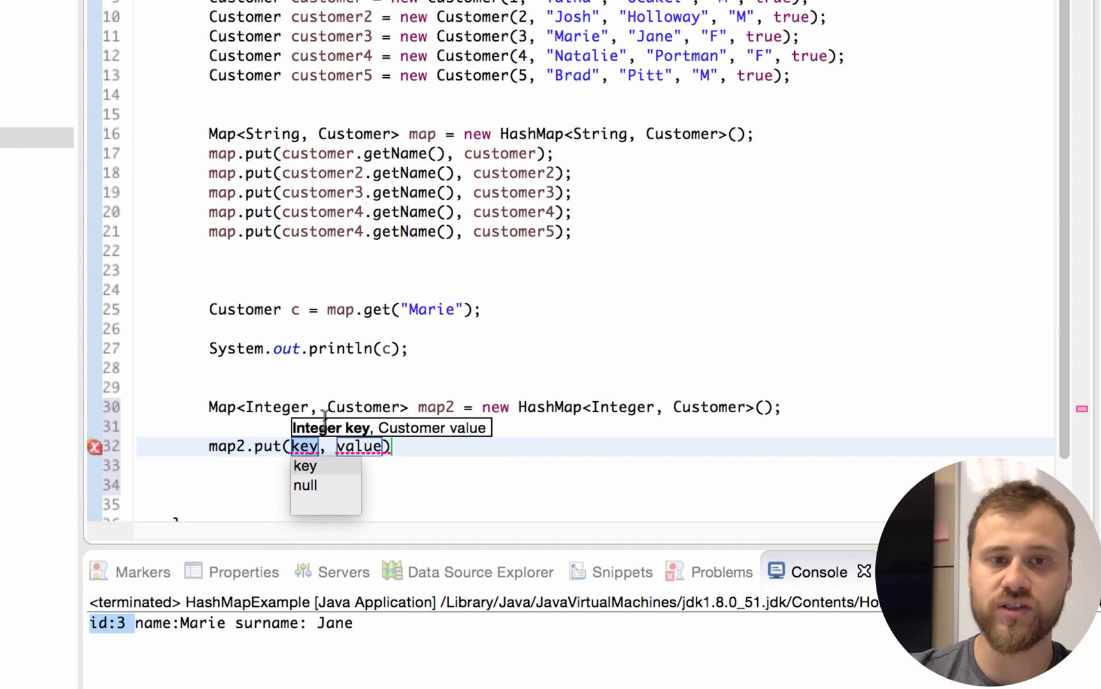
type("customer.getId(")
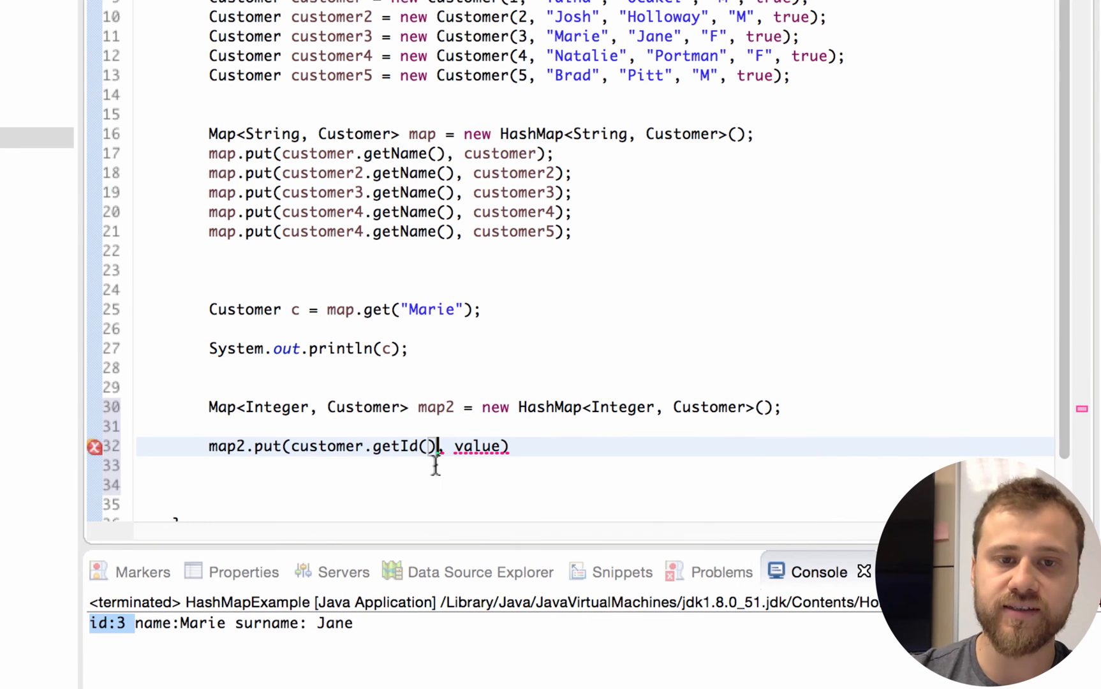
type("customer")
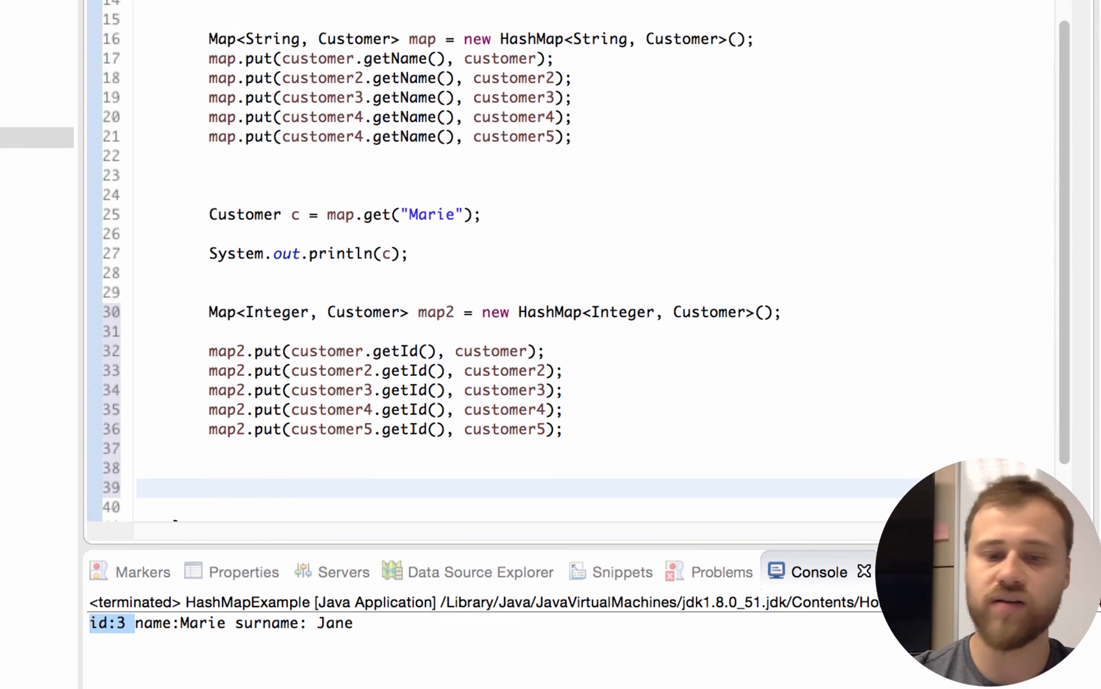
Step: Store map2.get(5) in Customer c2 and print it with System.out.println(c2)
type("map2.get(5")
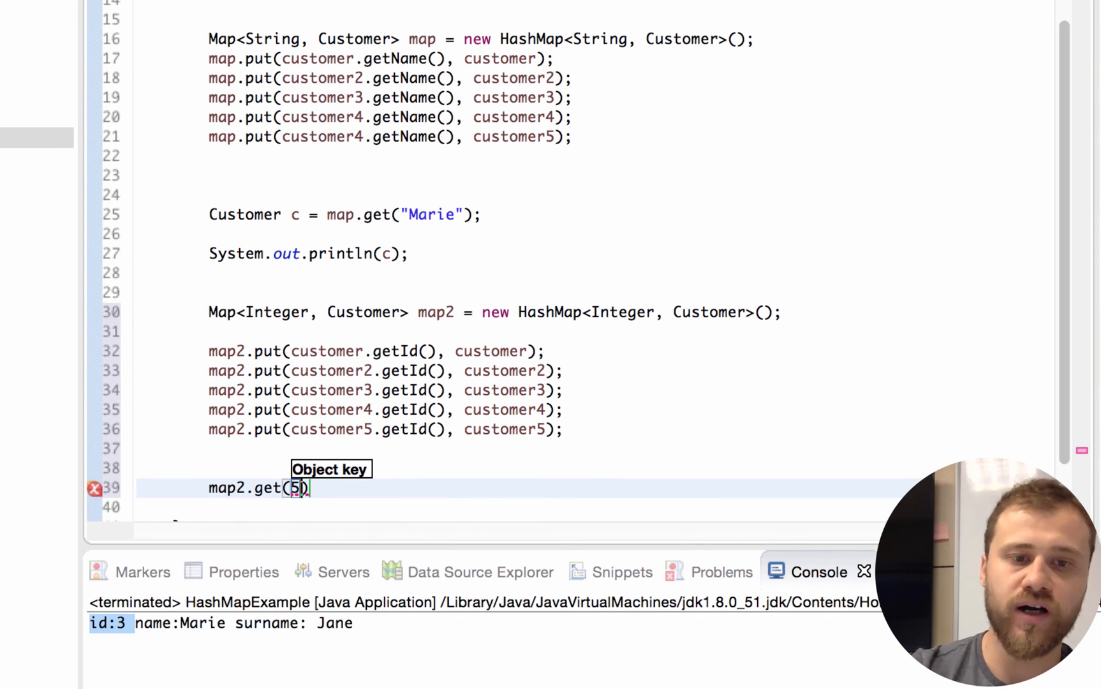
type("Customer c2 =")
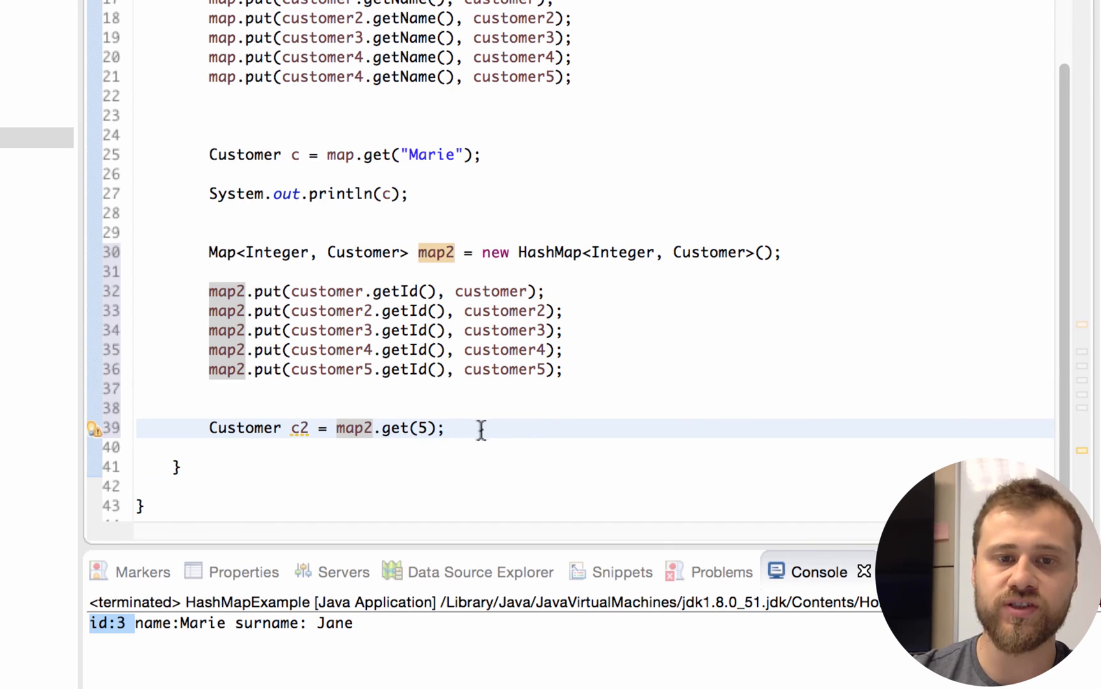
type("sysout")
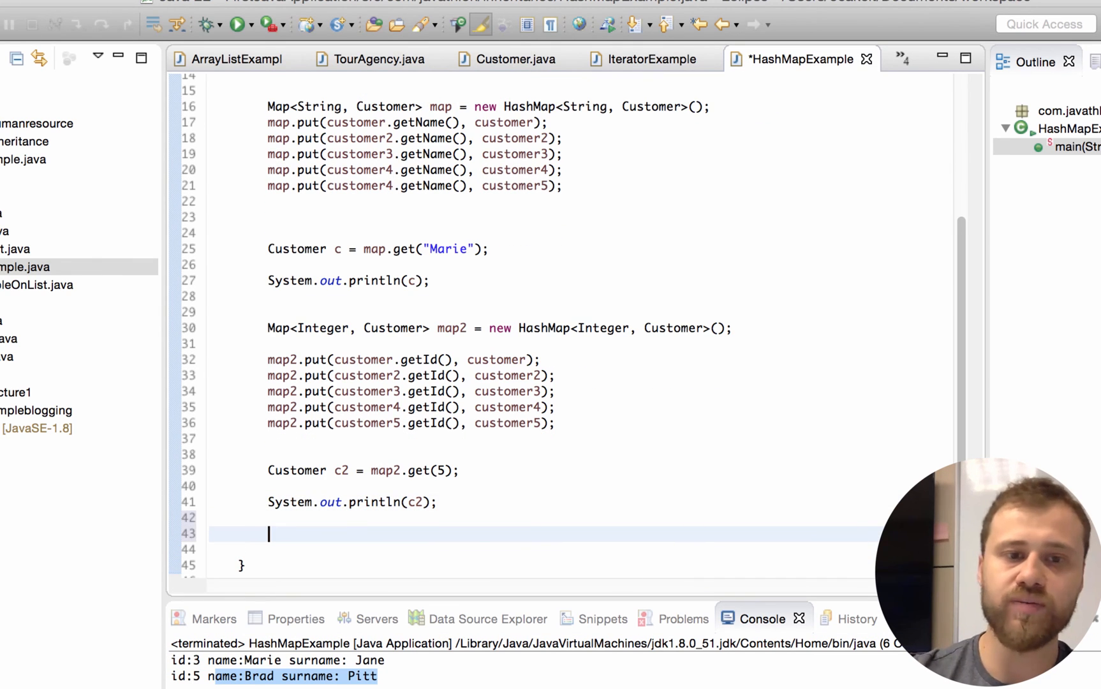
Step: Write c2 = map.get(5) and print c2, showing null in the console
type("map")
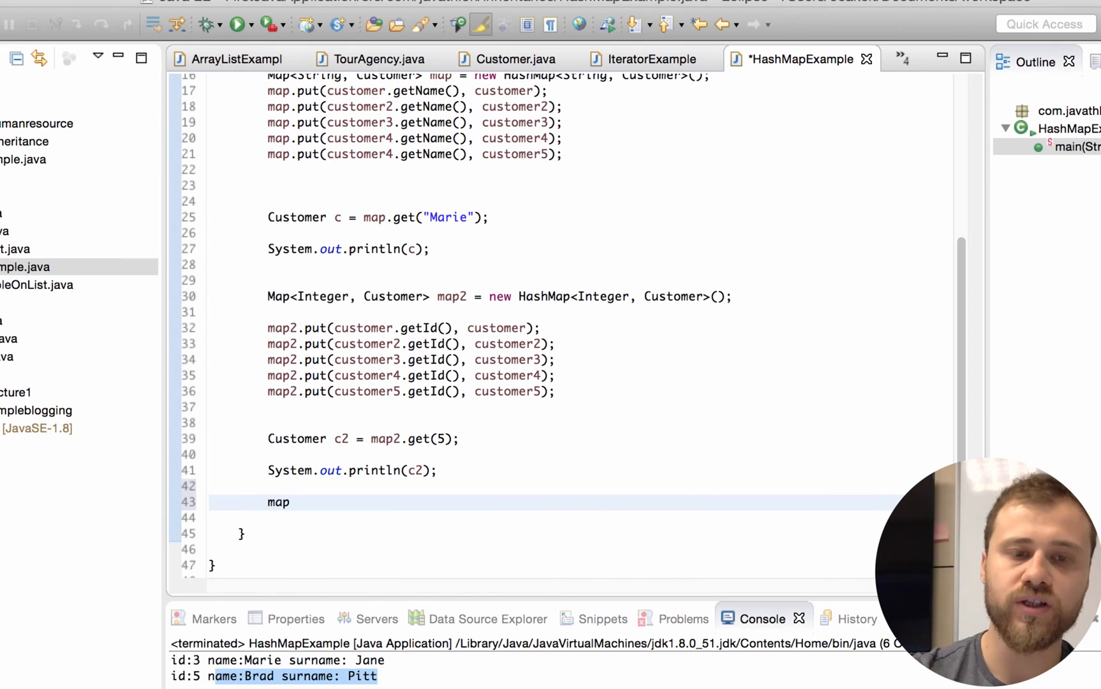
type(".")
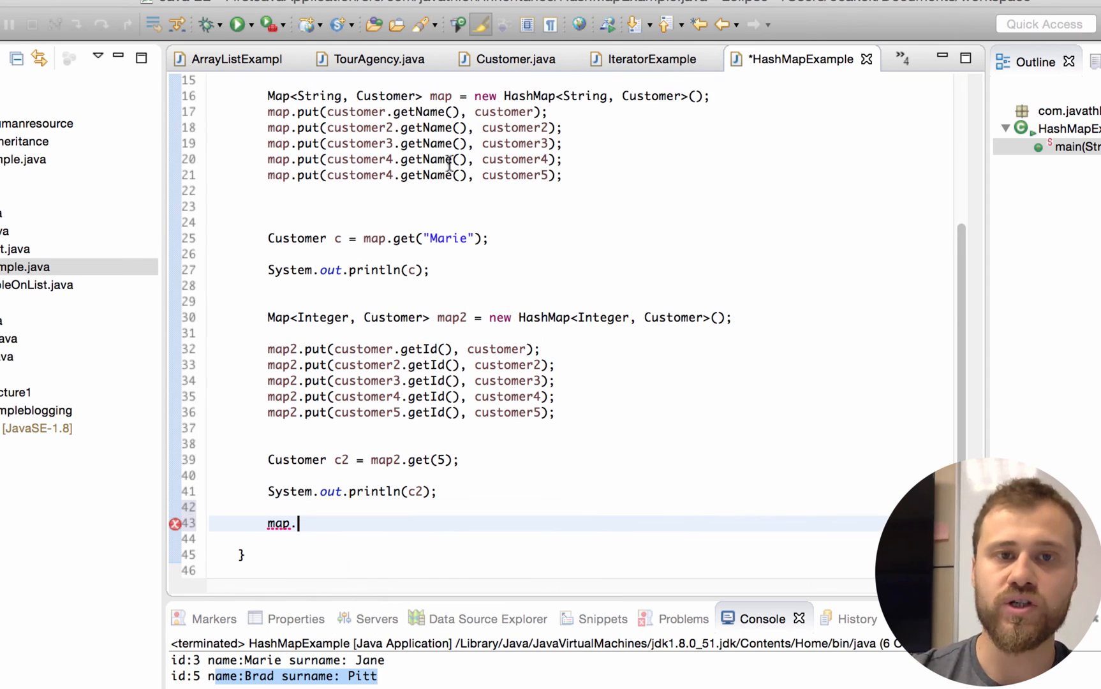
mouse_move(372, 285)
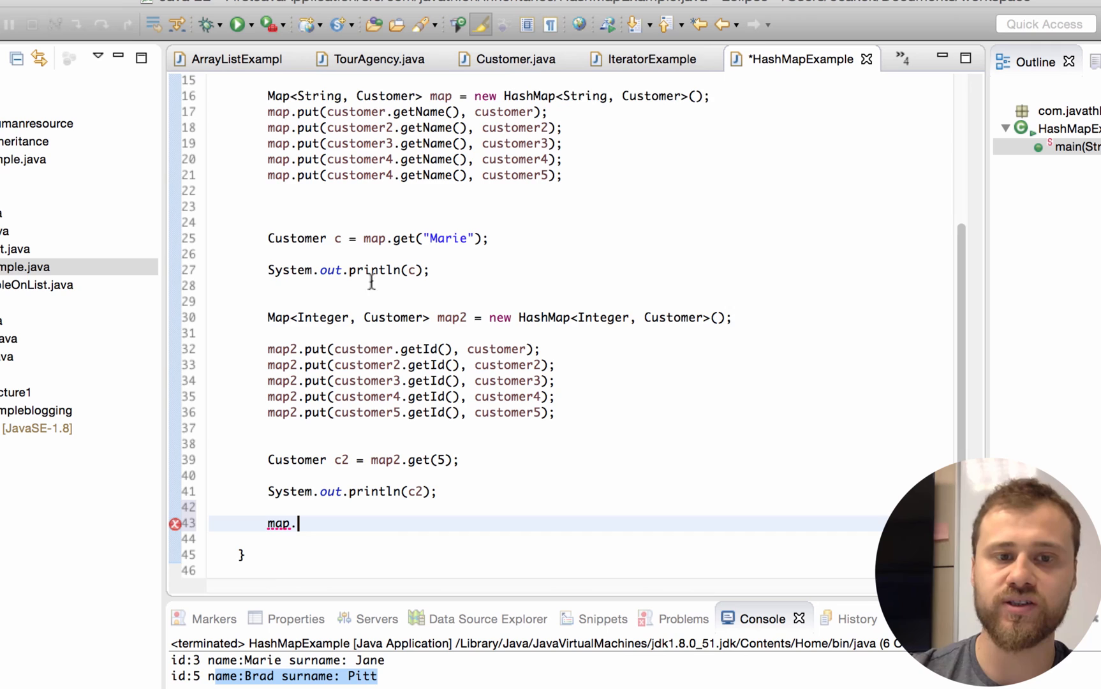
type("get")
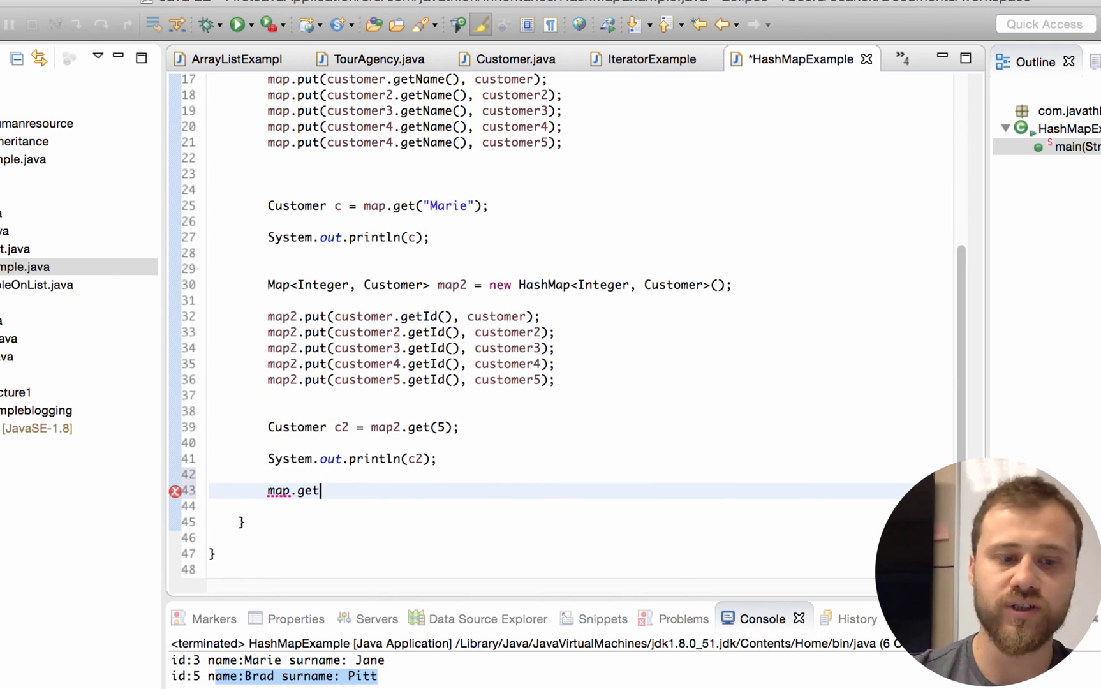
type("(5);")
type("System.out.println(c2);")
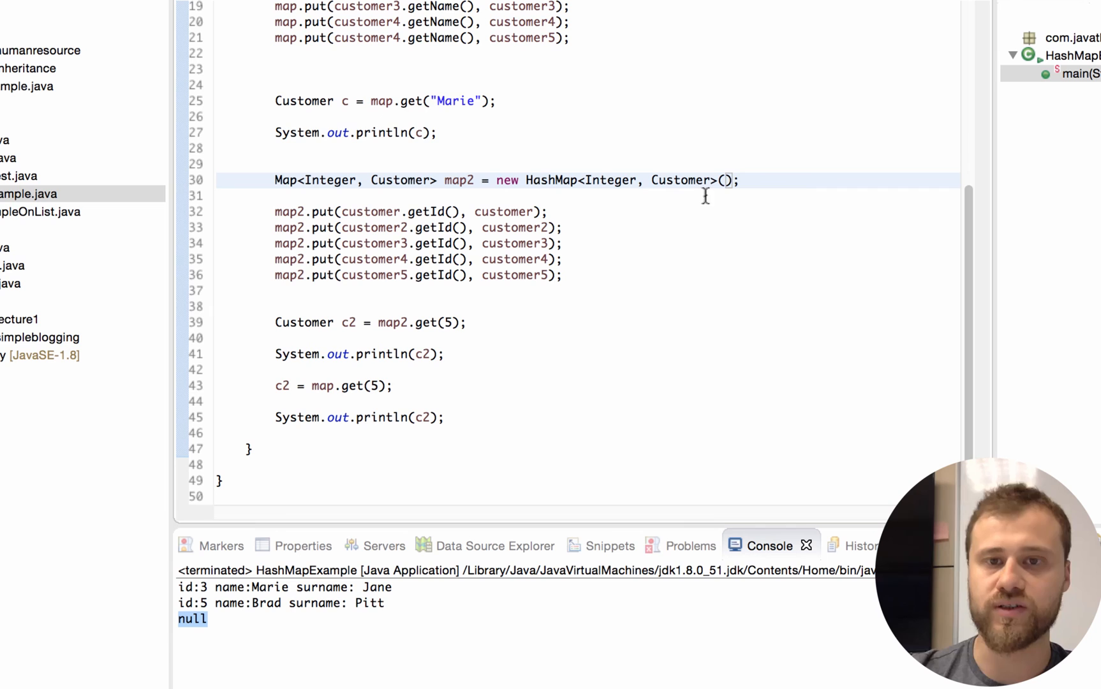
Step: Enter 100 as the initial capacity argument of the map2 HashMap constructor
type("9000")
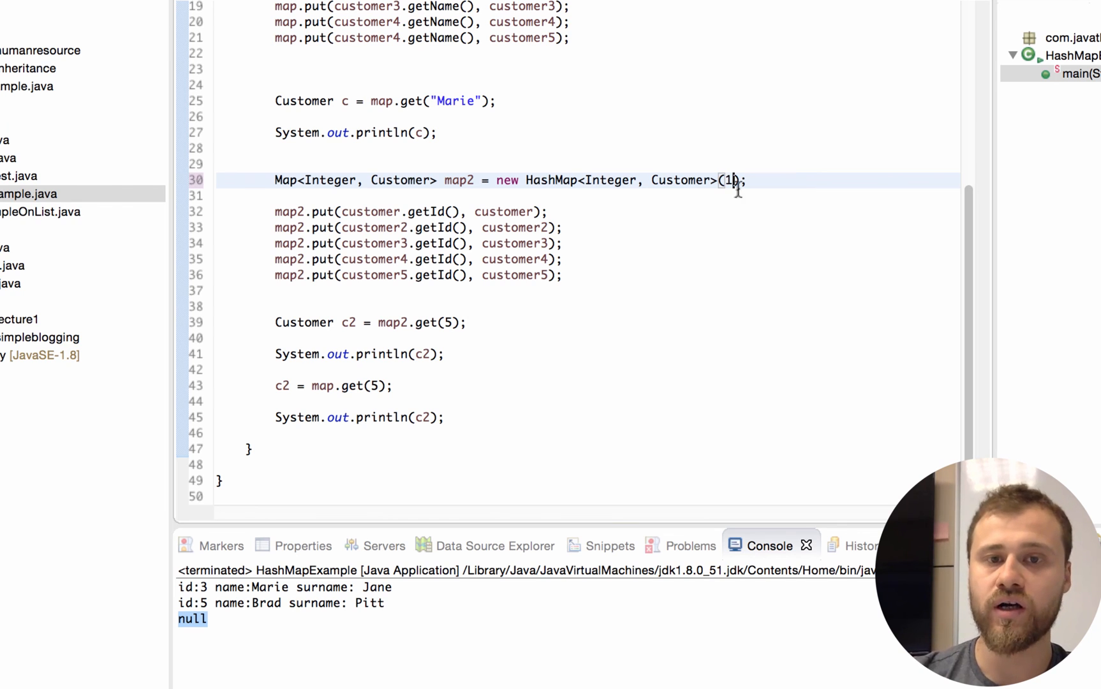
mouse_move(519, 259)
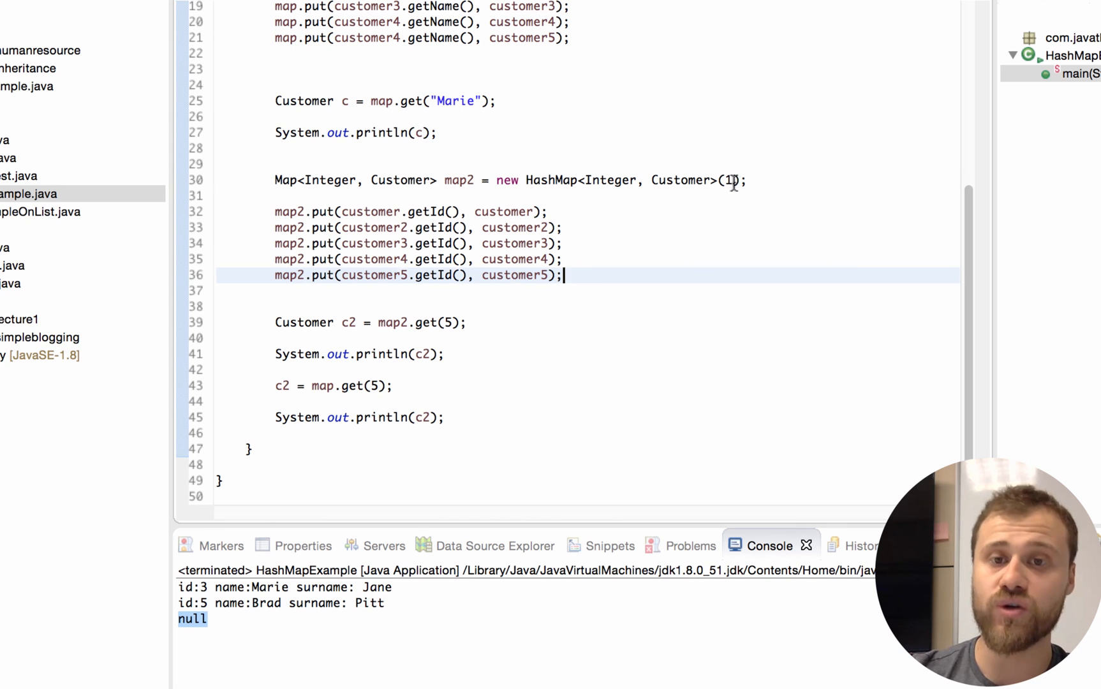
type("00")
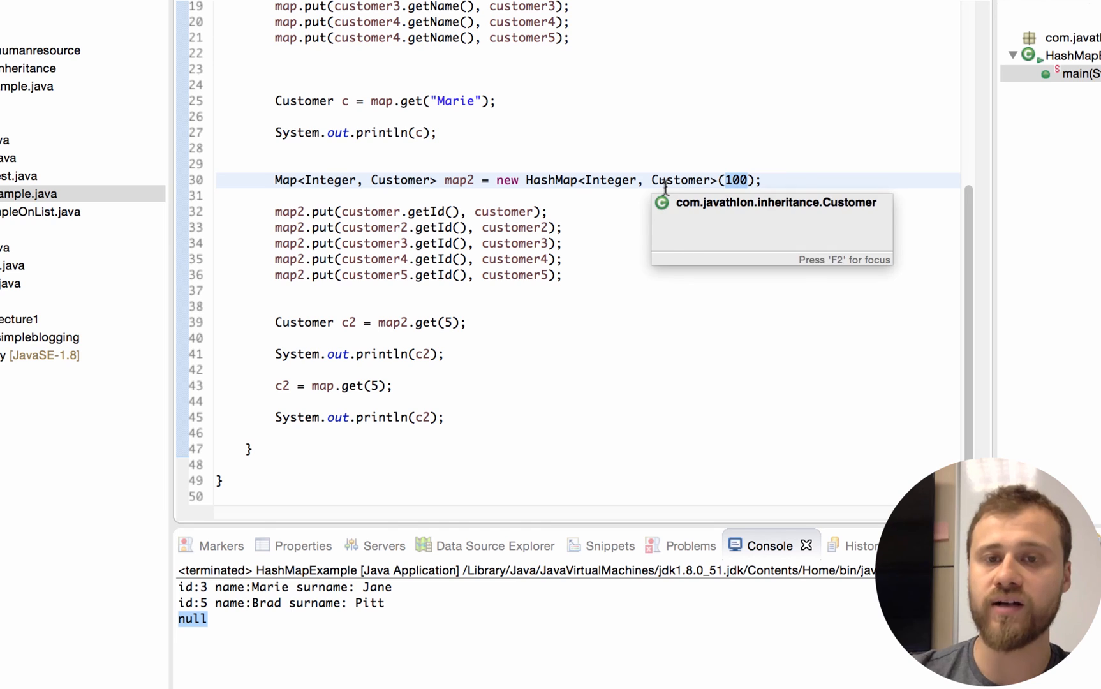
mouse_move(362, 243)
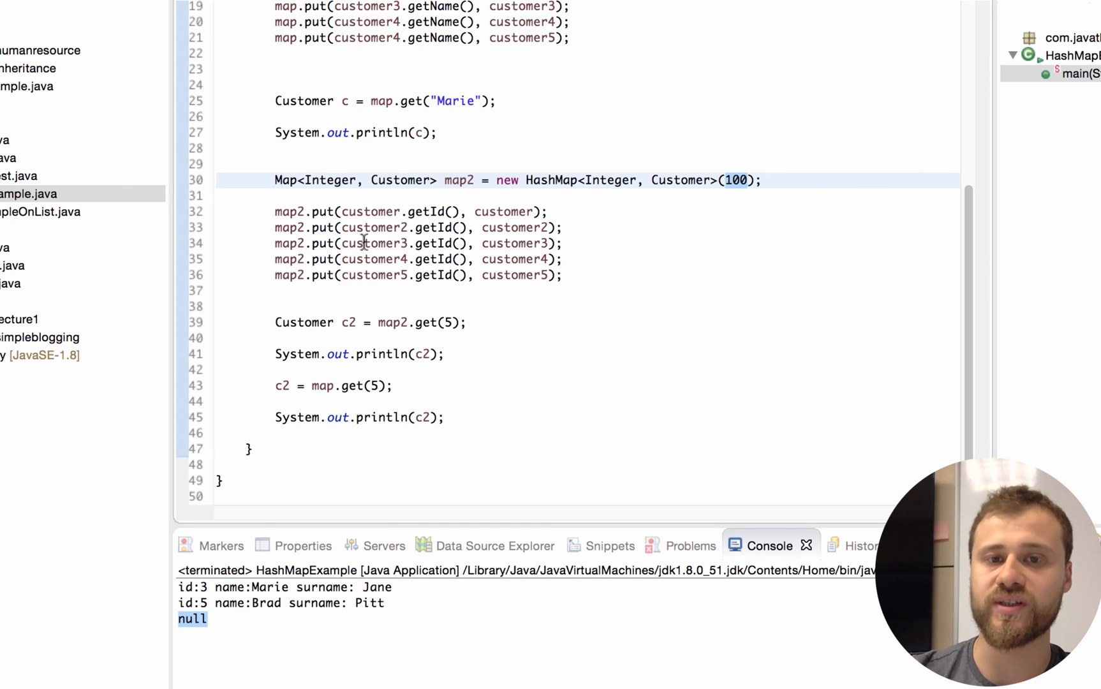